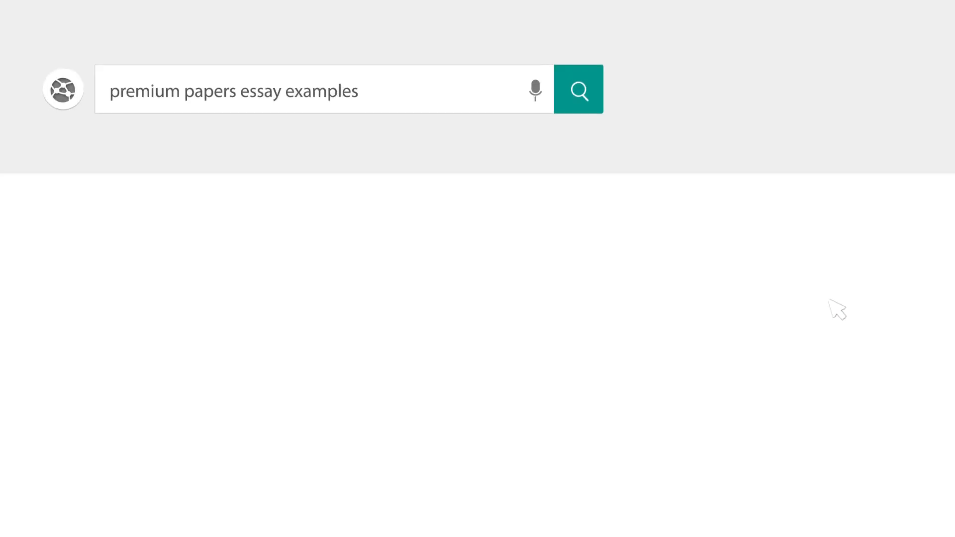
# Type the centred title 'Hip-Hop as a Culture: Its Influence and Gender Portrayal'.
pyautogui.click(578, 89)
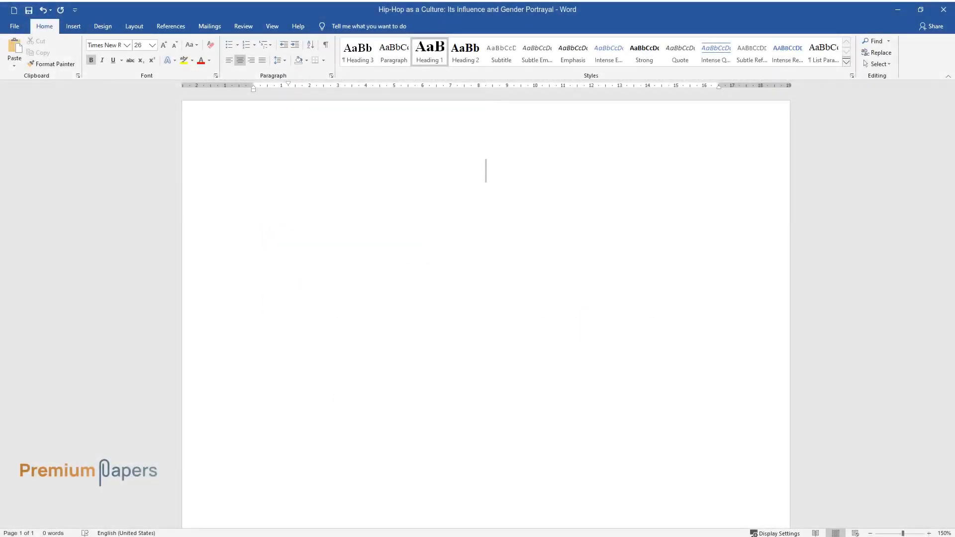
pyautogui.write('Hip-Hop as a')
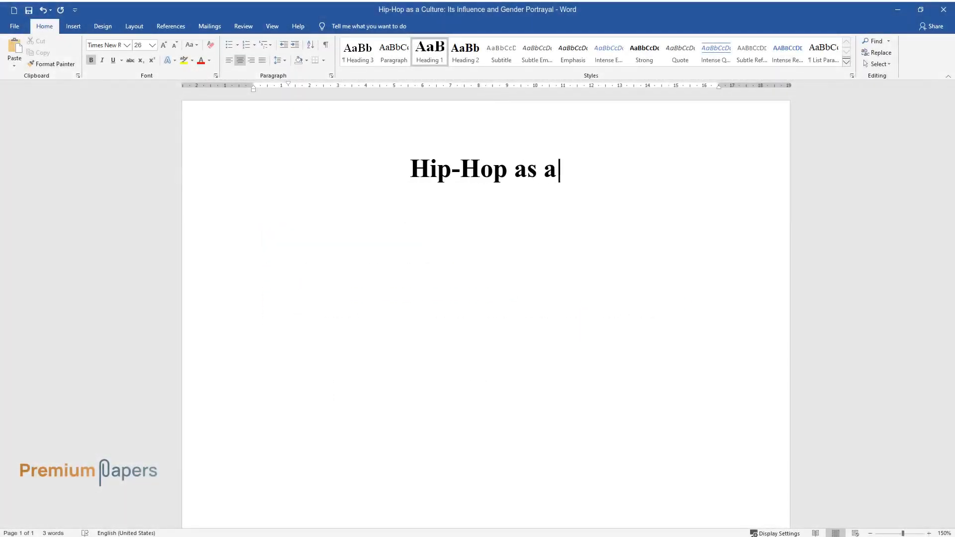
pyautogui.write('Culture: Its Influence and')
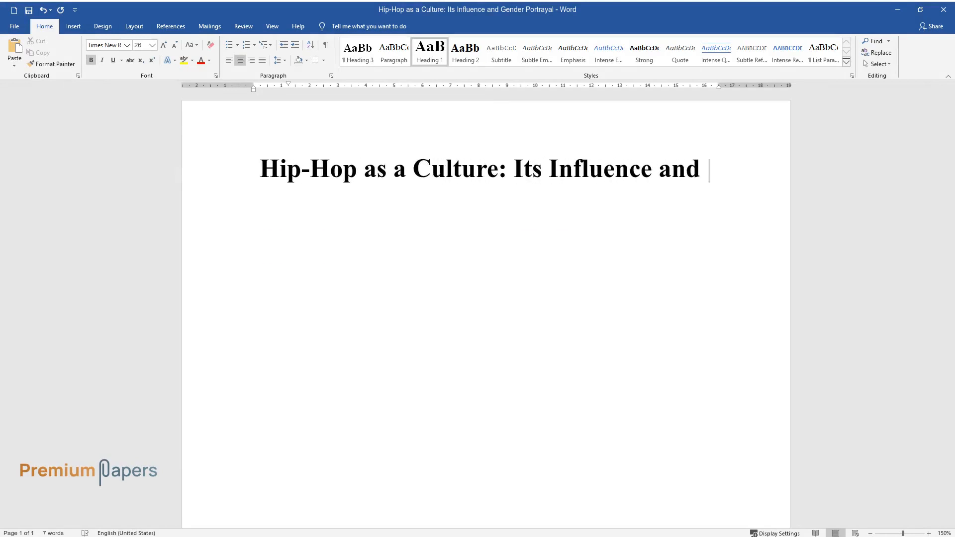
pyautogui.write('Gender Portrayal')
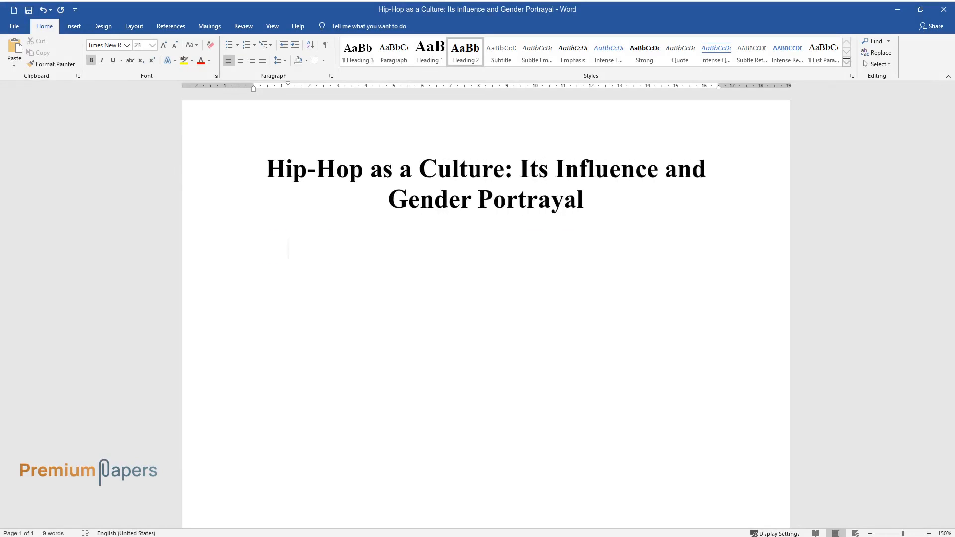
# Add the Introduction heading and describe hip-hop's New York origins and worldwide spread.
pyautogui.write('Introduction')
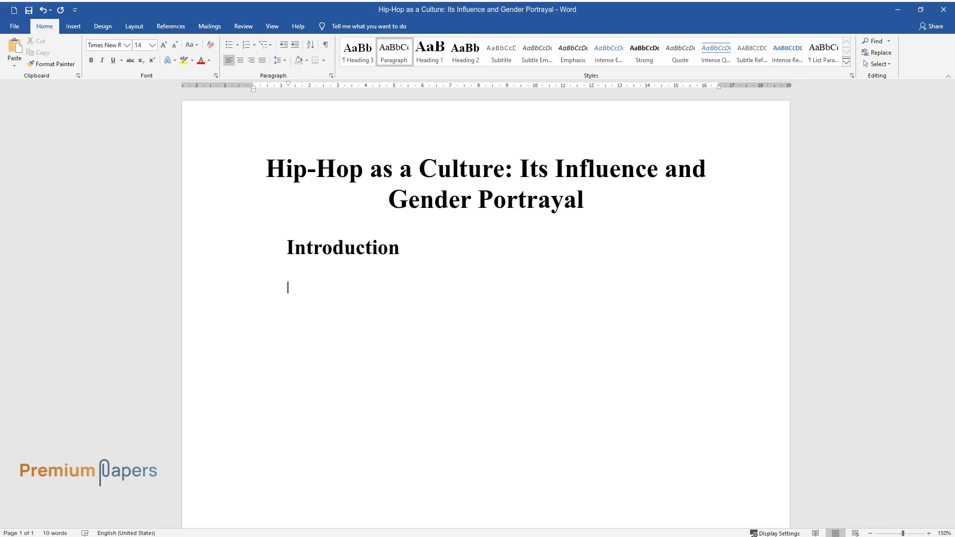
pyautogui.write('Hip-hop is a culture that')
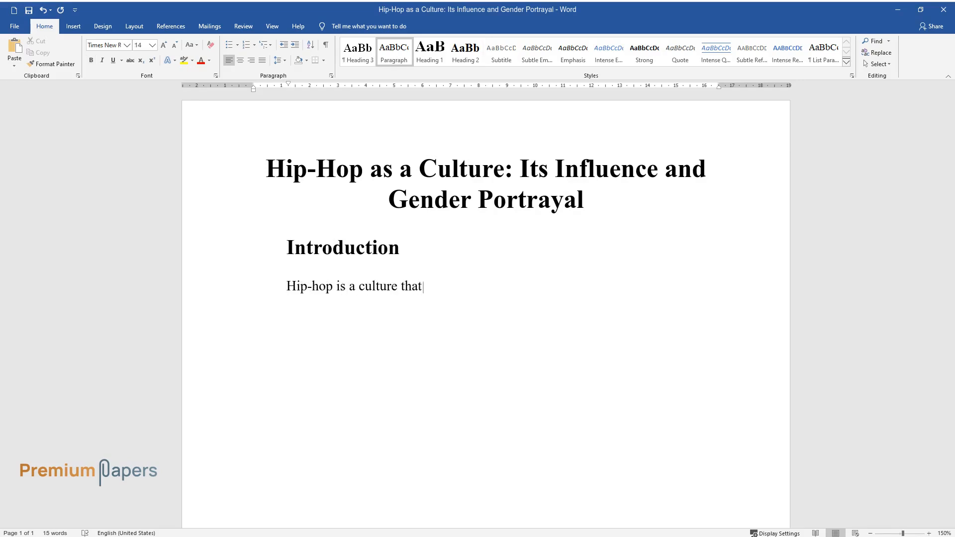
pyautogui.write('originated in the city of New York back in 1970. I')
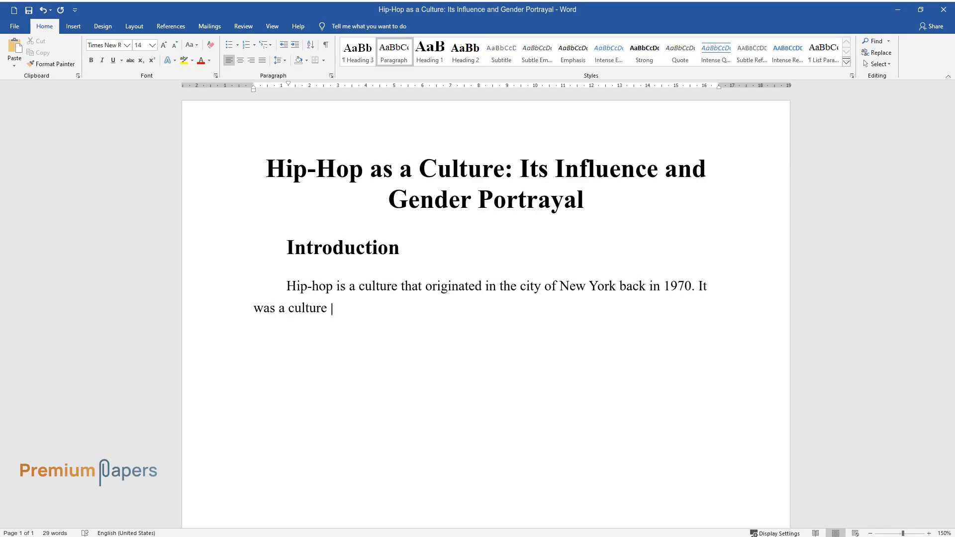
pyautogui.write('that was easily adopted by mostly')
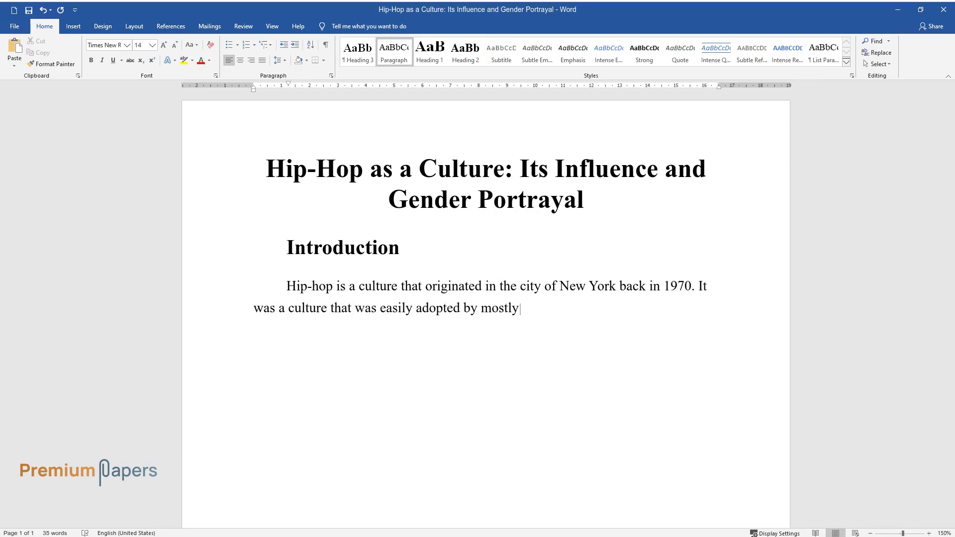
pyautogui.write('Latin-American and Afro-American')
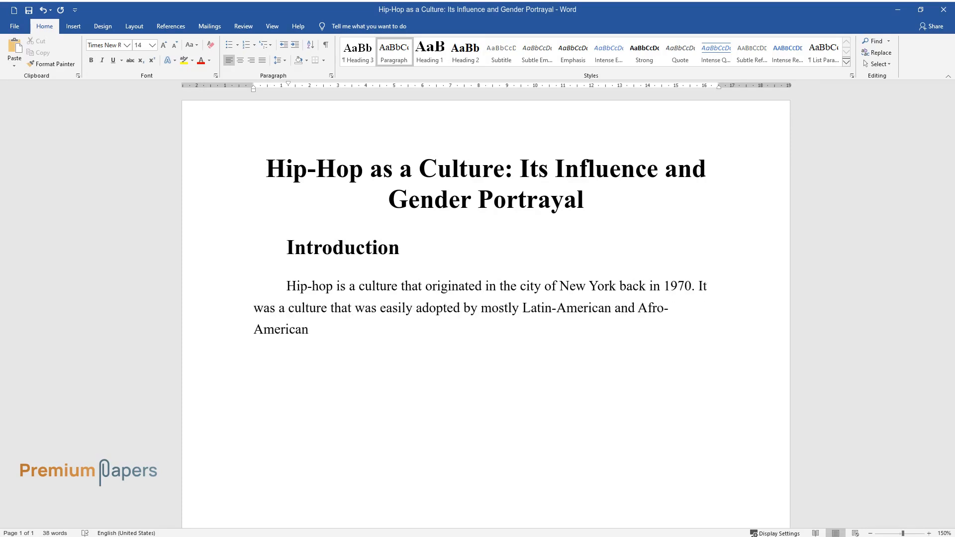
pyautogui.write('youths; it is a culture that got')
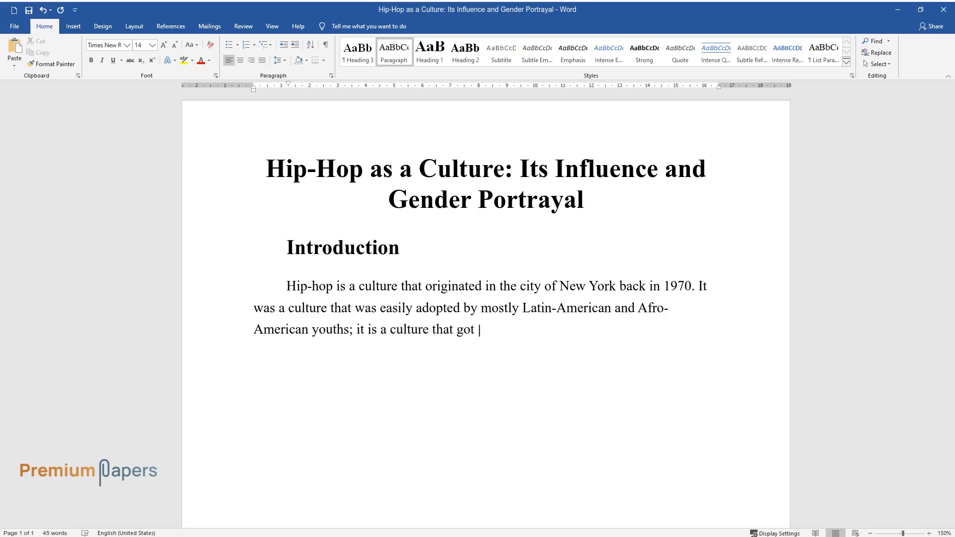
pyautogui.write('wide recognition to the extent of')
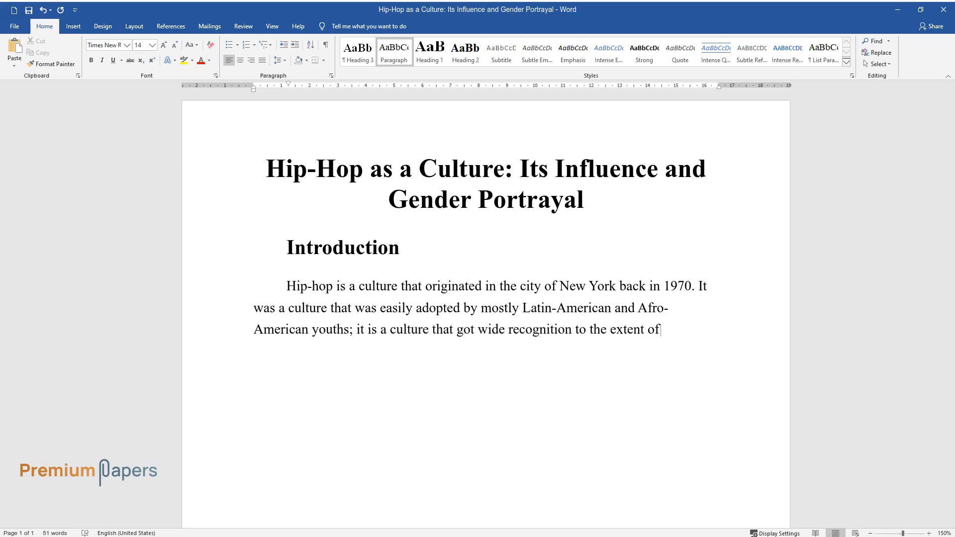
pyautogui.write('spreading throughout the world.')
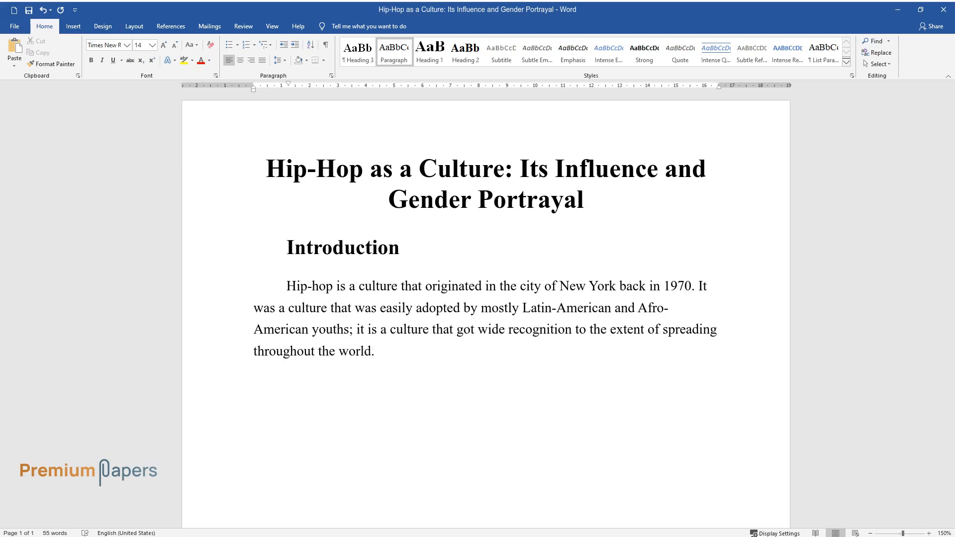
# List hip-hop's elements: rapping, break dancing, beatboxing, DJing and graffiti art.
pyautogui.write('With its fascinating values, it ha')
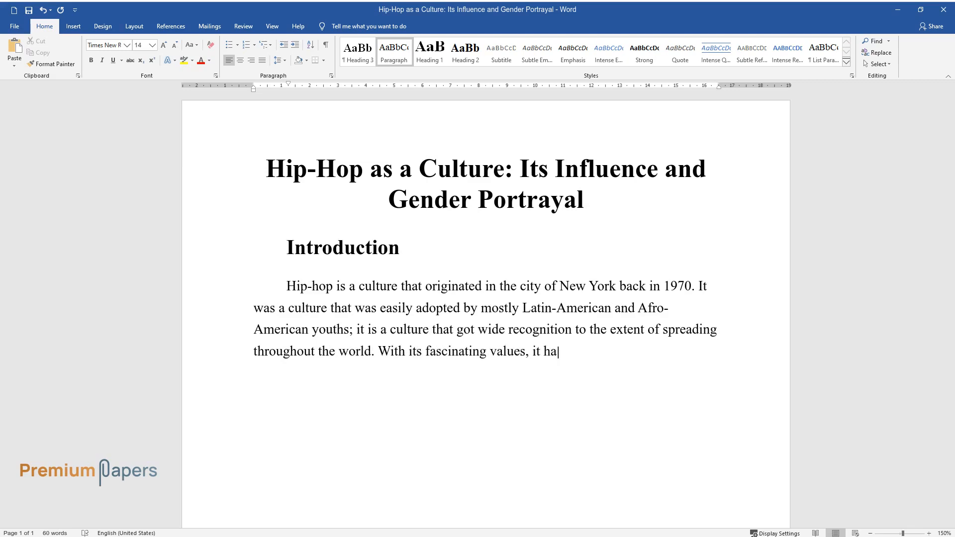
pyautogui.write('s been able to receive supporters')
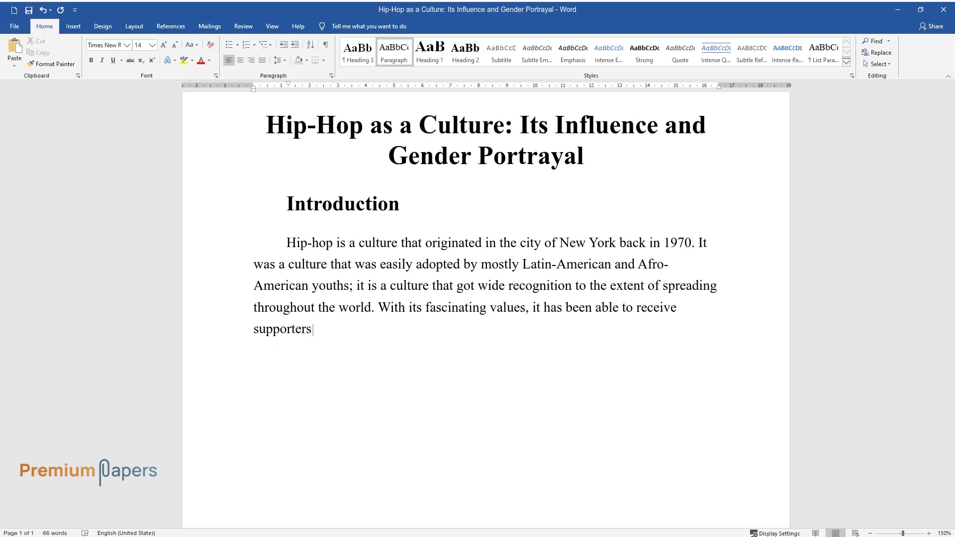
pyautogui.write('from all over the world; it incl')
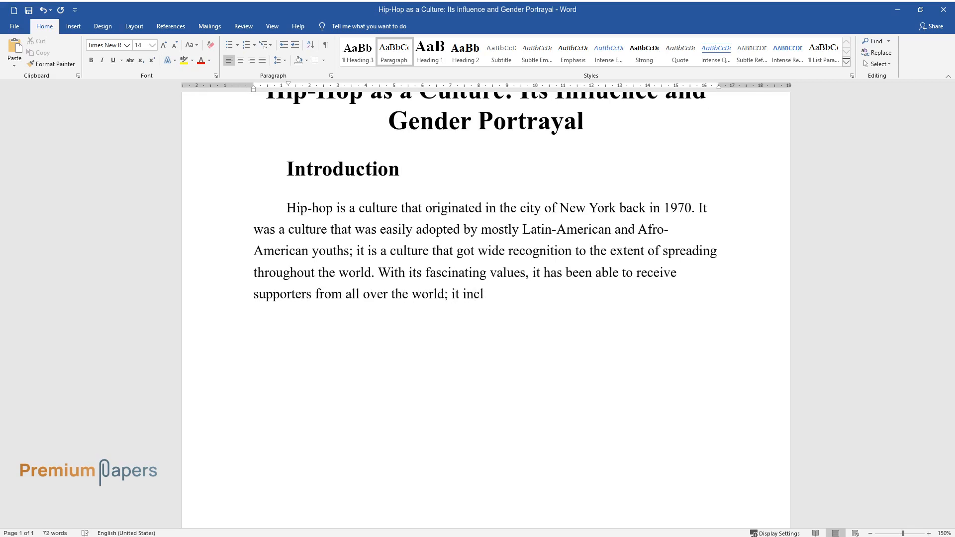
pyautogui.write('udes rapping, break dancing, beatb')
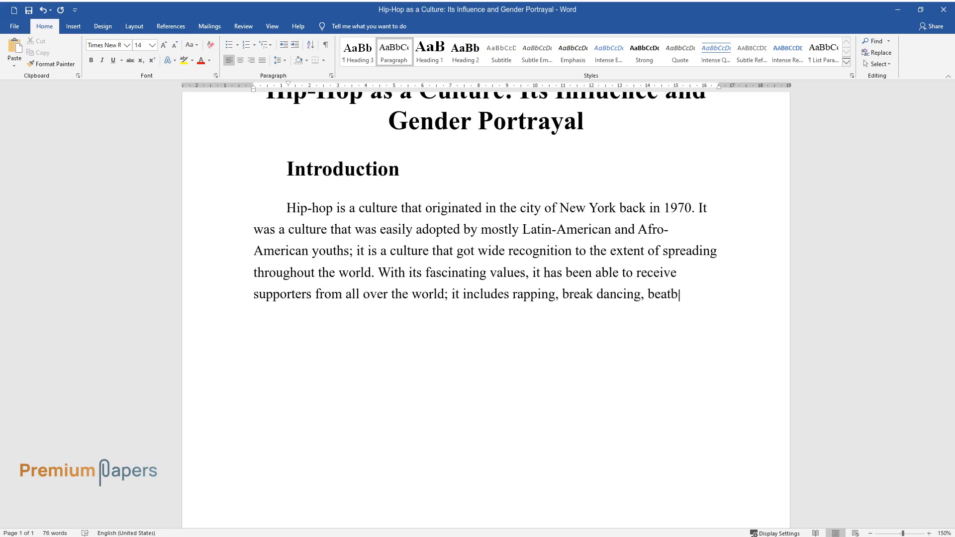
pyautogui.write('oxing, DJing, and graffiti art ac')
pyautogui.write('Even')
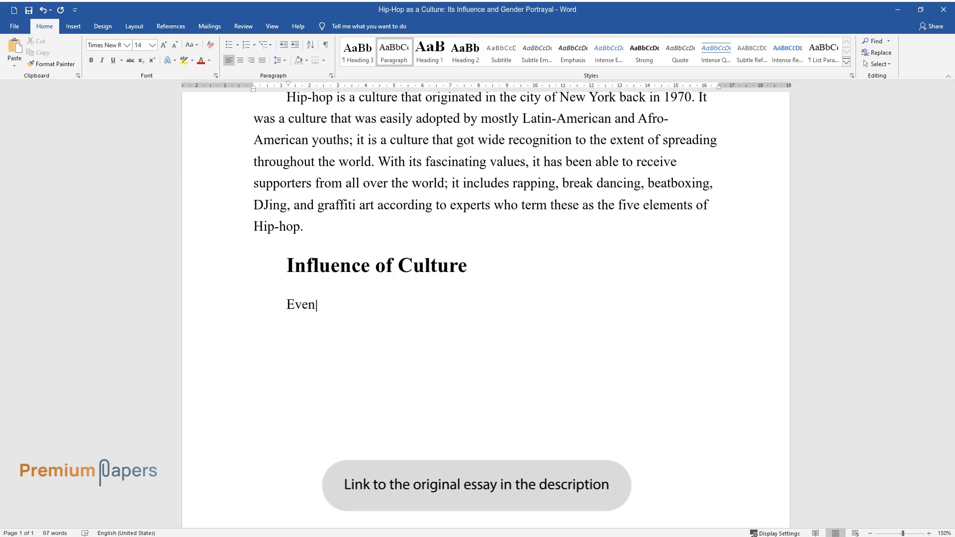
# Write how feminists object that hip-hop projects women as sexual objects, ending 'female audiences.'.
pyautogui.write('though culture has got lots of audience and followers who practice')
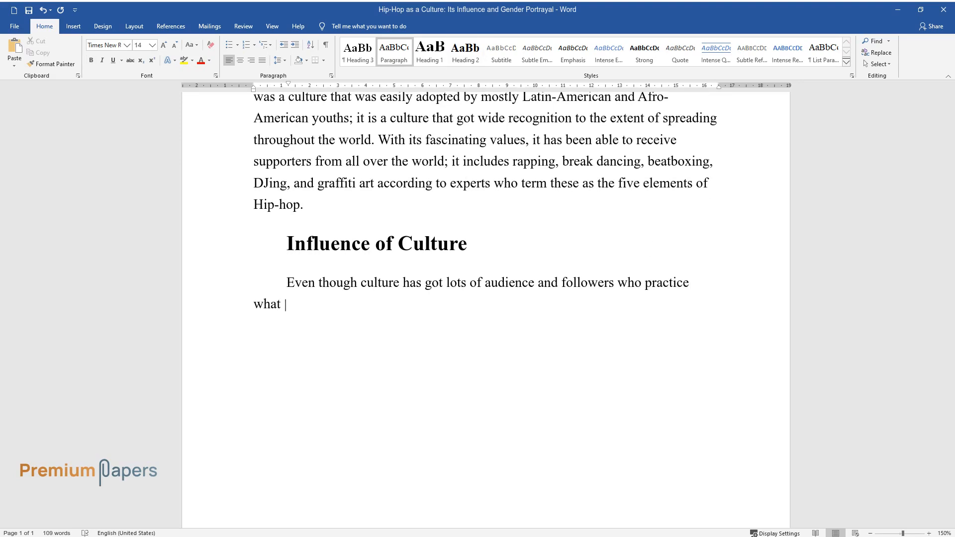
pyautogui.write('the culture teaches or spreads – fem')
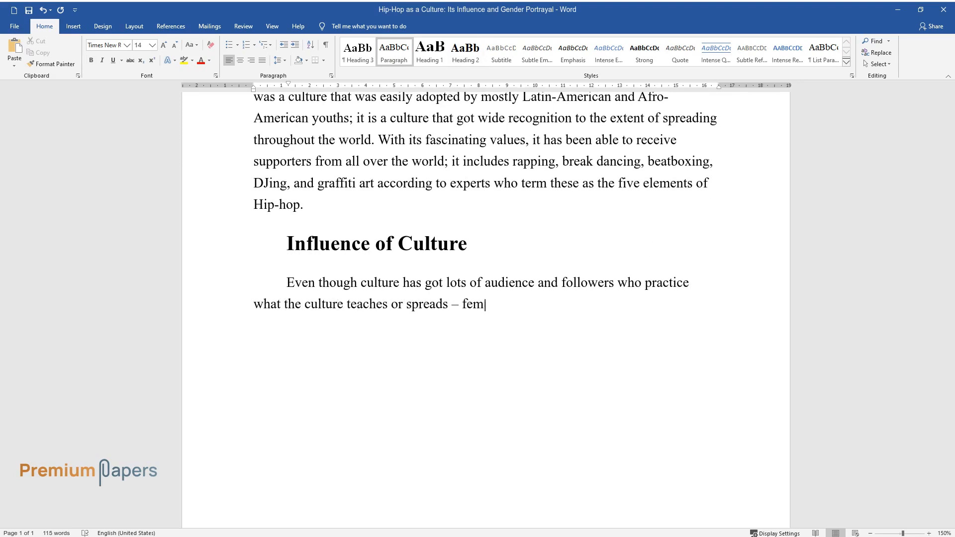
pyautogui.write('inists are against this culture because it is')
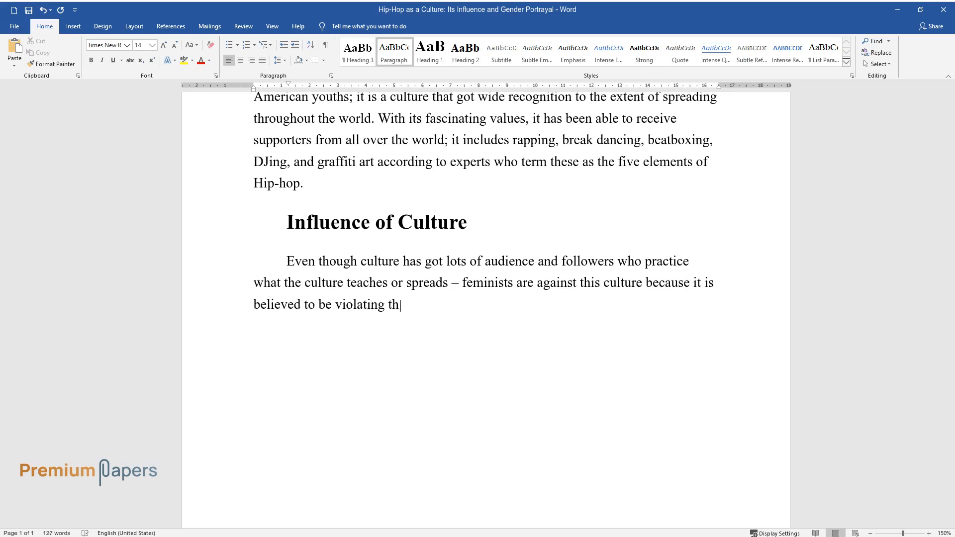
pyautogui.write('e rights of women, stating that the')
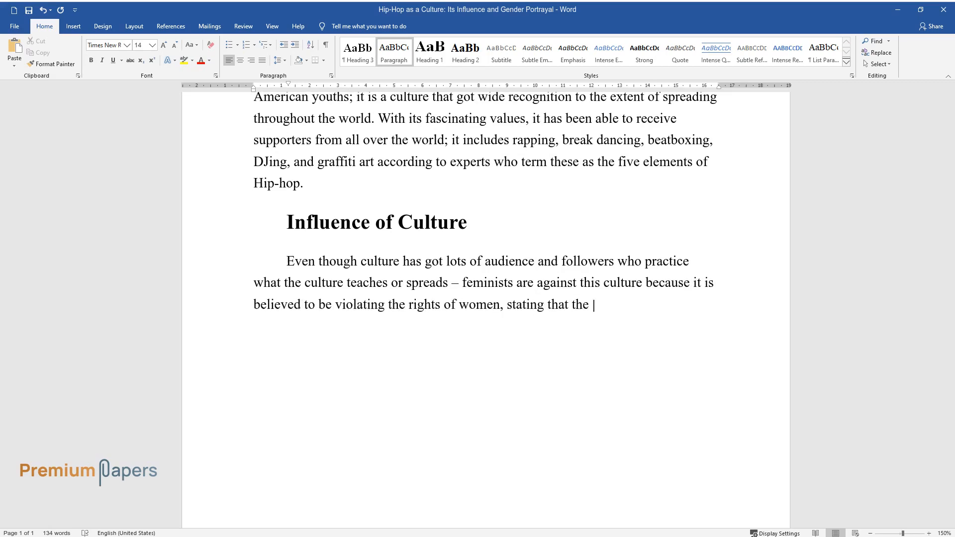
pyautogui.write('role of women in hip-hop and rap mus')
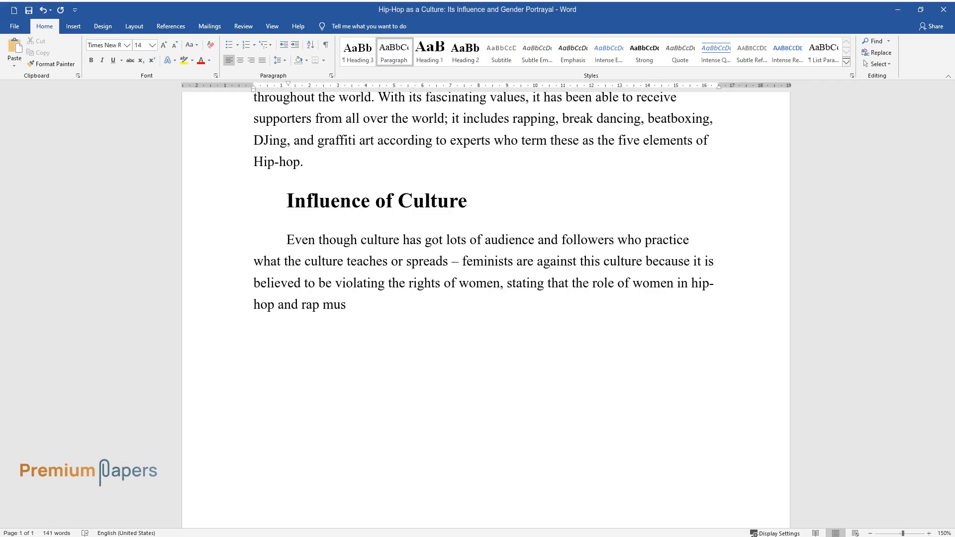
pyautogui.write('ic has changed from better to worst and vise verse over the years.')
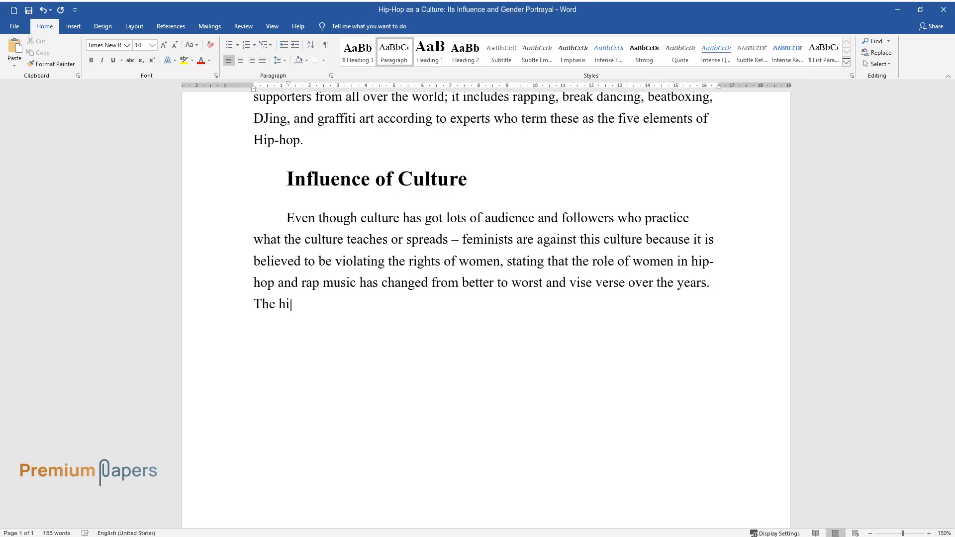
pyautogui.write('p-hop culture has projected women as')
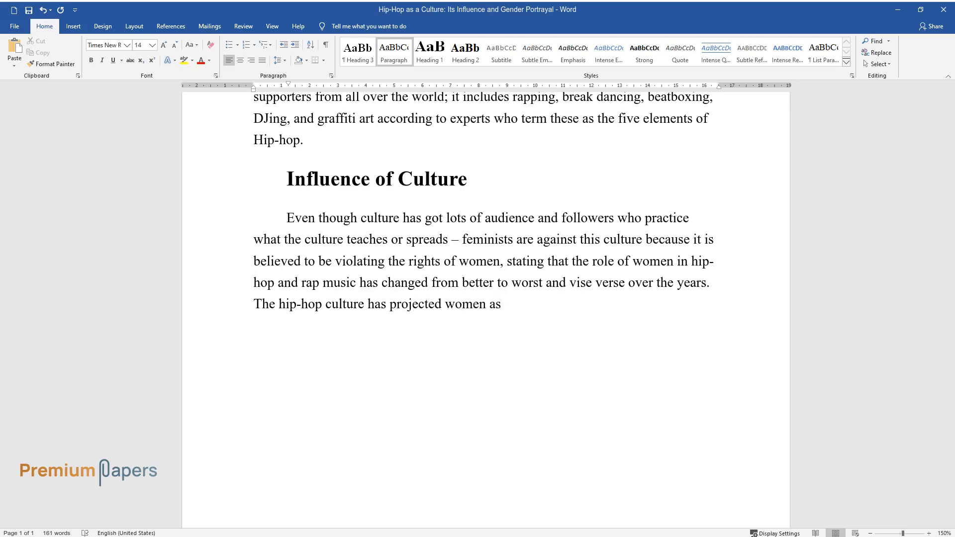
pyautogui.write('sexual objects, which is highly depicted in modern commercial hip-hop mu')
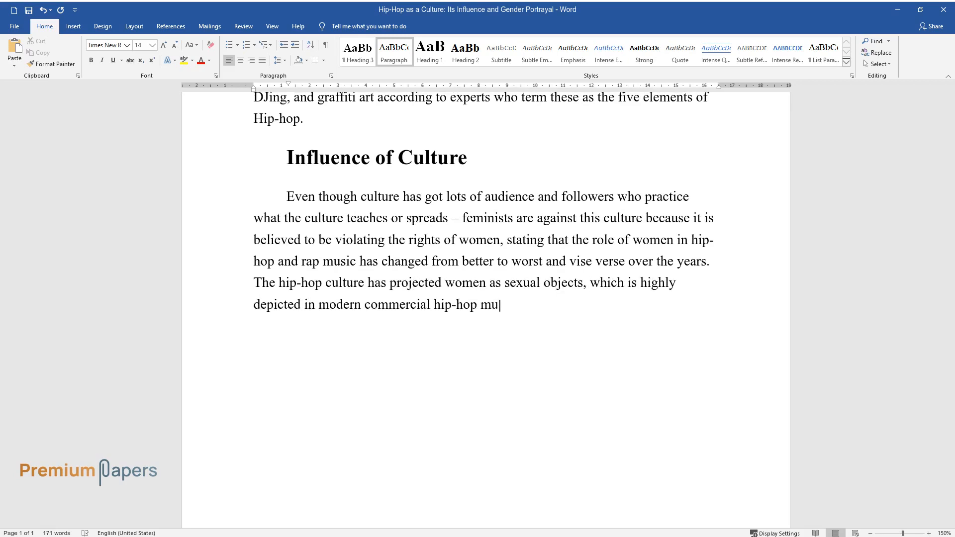
pyautogui.write('sic, which is currently experiencing')
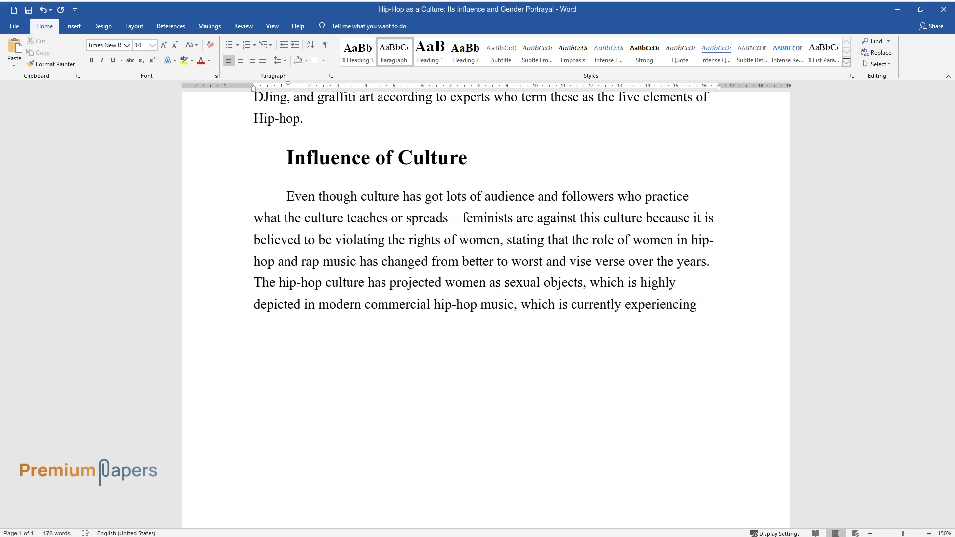
pyautogui.write('much appreciation from male and fema')
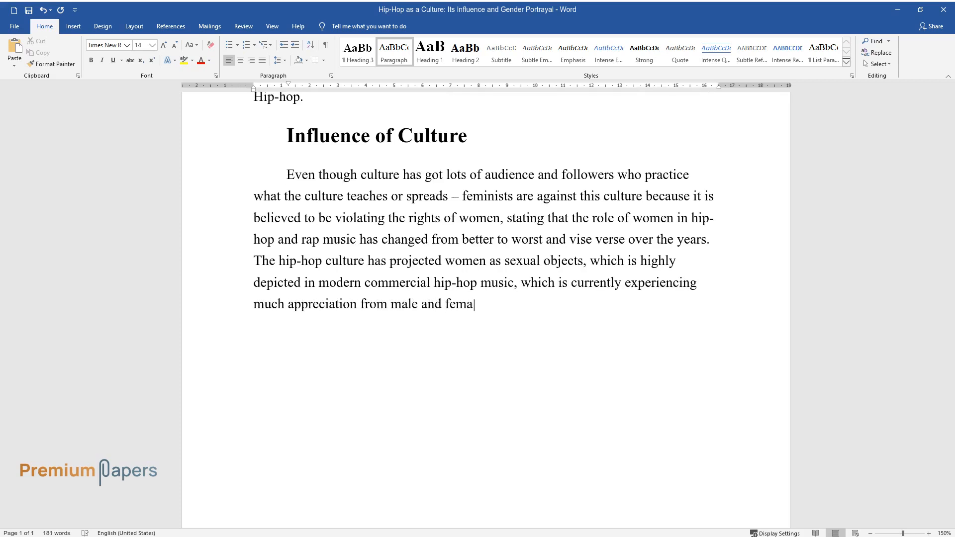
pyautogui.write('le audiences.')
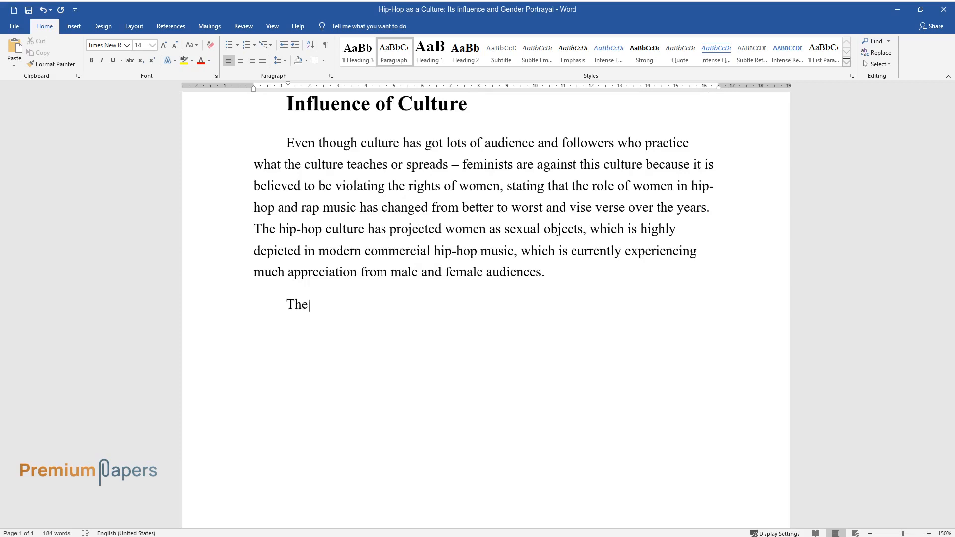
# Write the paragraph on women depicted as tough, insulted and sex objects; begin 'Rap Music Today'.
pyautogui.write('culture has also depicted women as tough and arrogant, this is portrayed')
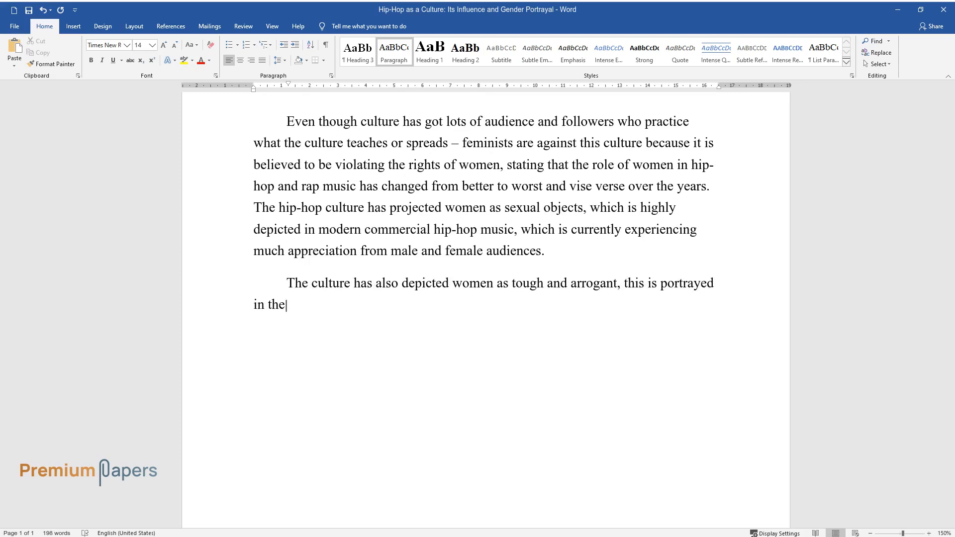
pyautogui.write('videos where they are shown to abuse dr')
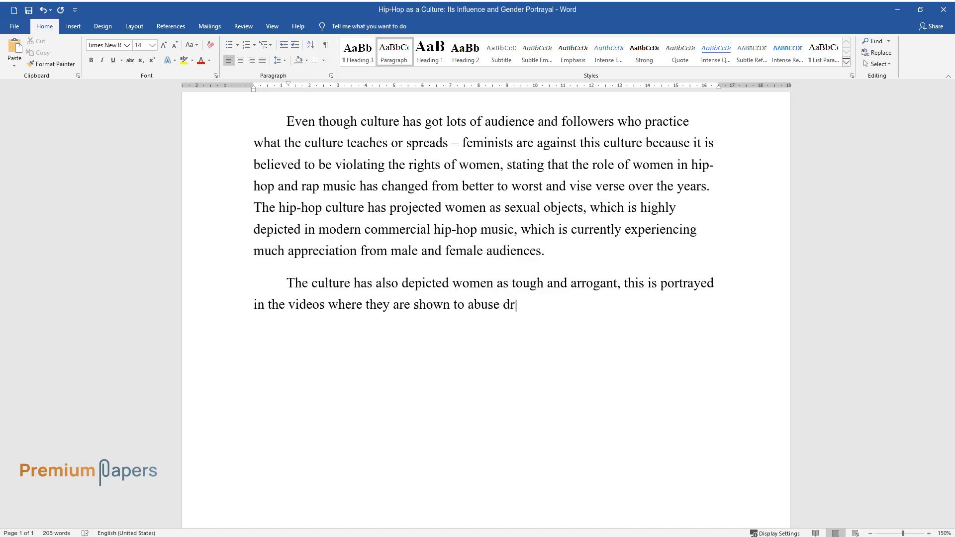
pyautogui.write('ugs and use dirty offensive language, th')
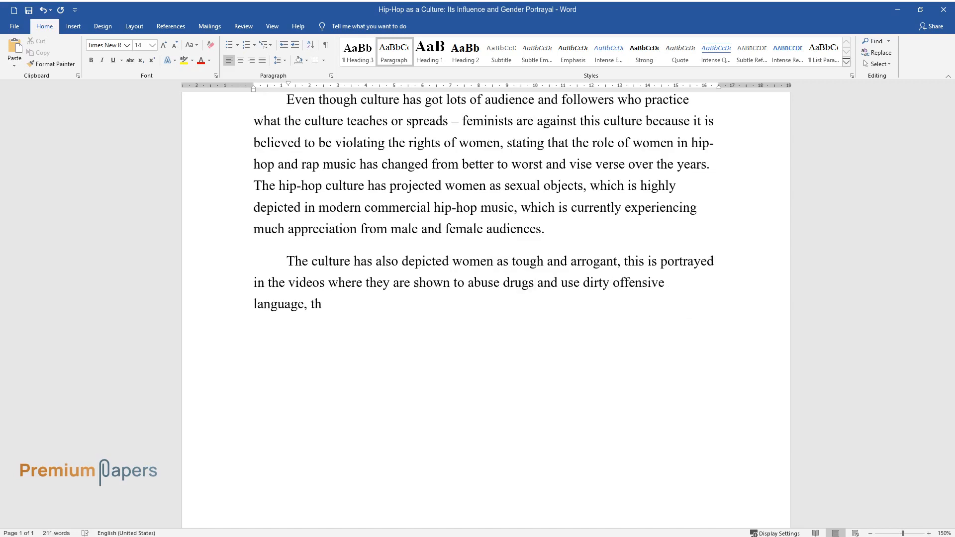
pyautogui.write('e men also call them names that are disrespectful to them words such')
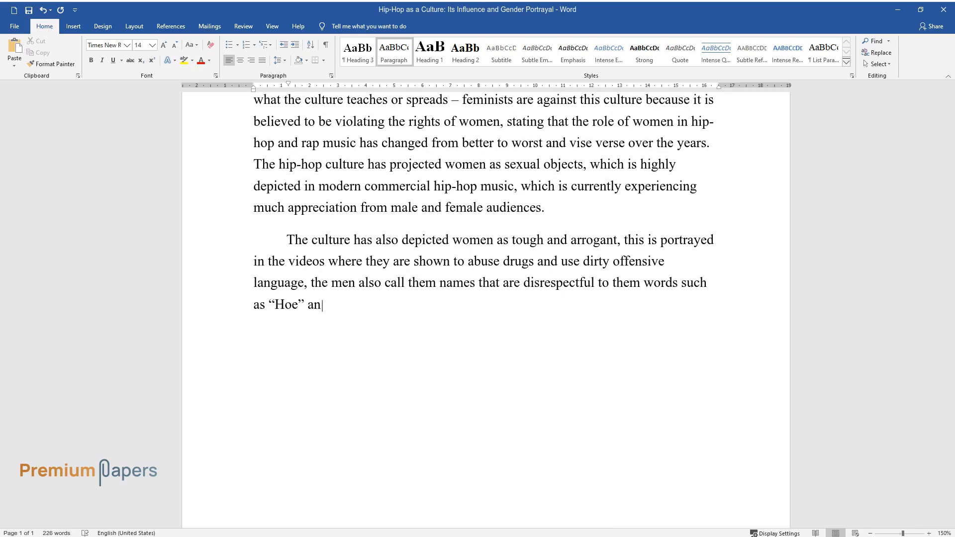
pyautogui.write('d "Bitch," and they were treated in a way that was disrespectful, in the')
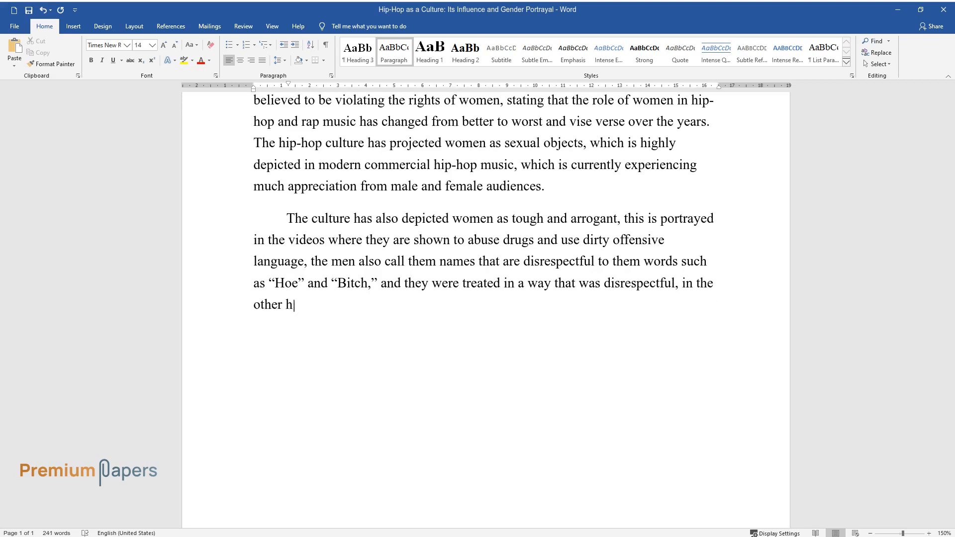
pyautogui.write('and the culture has made the Black and L')
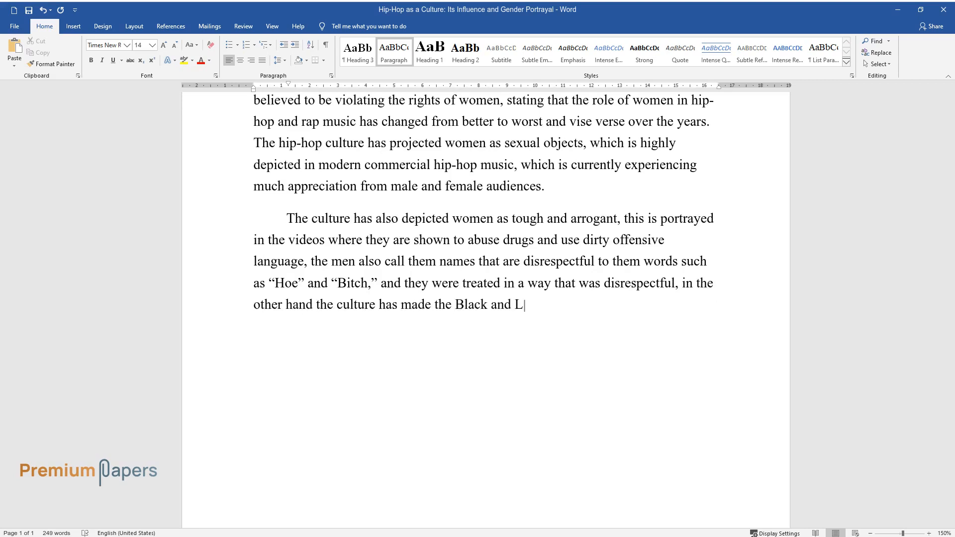
pyautogui.write('atino women to be treated as sex objects')
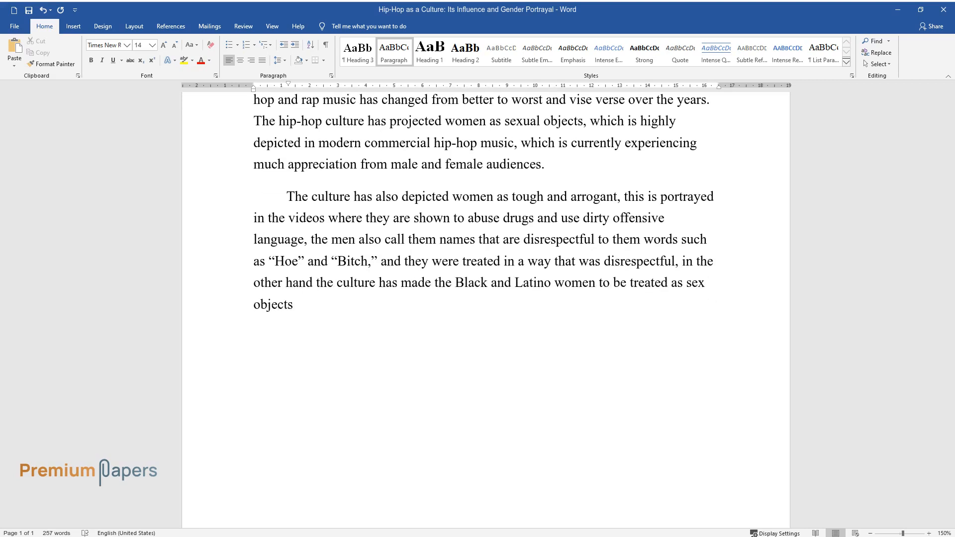
pyautogui.write('just from the images that are sent out to the public through the music.')
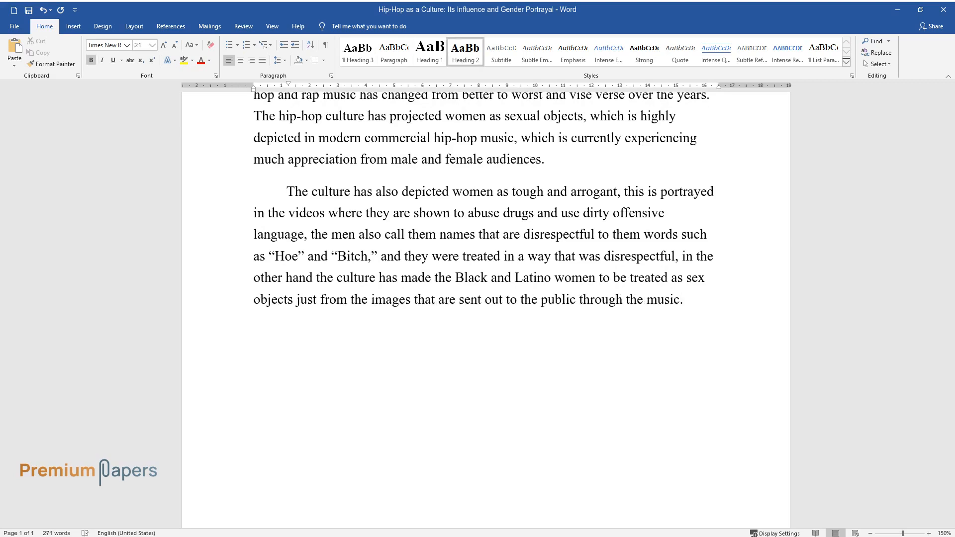
pyautogui.write('Rap Music Today')
pyautogui.write('A female comp')
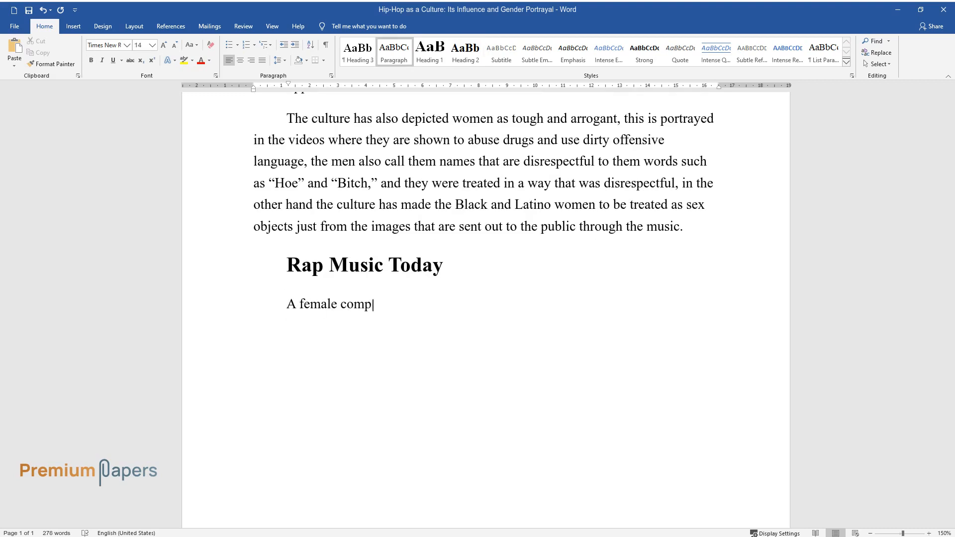
# Describe women feeling left out of the rap industry, then add the 'Commercial Hip-Hop' heading.
pyautogui.write('laint is commonly experienced in rap music today by women')
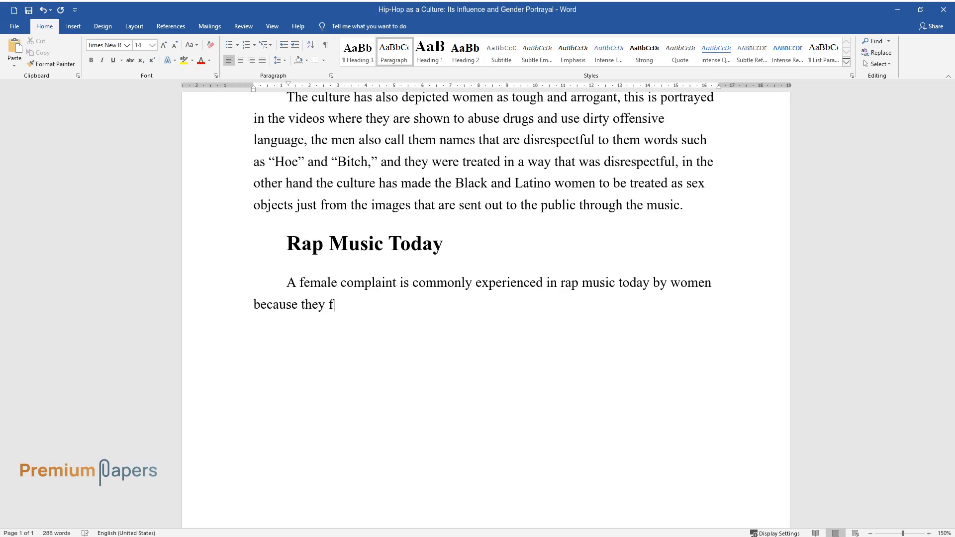
pyautogui.write('eel left out in the rap industry dominated by men, since men are th')
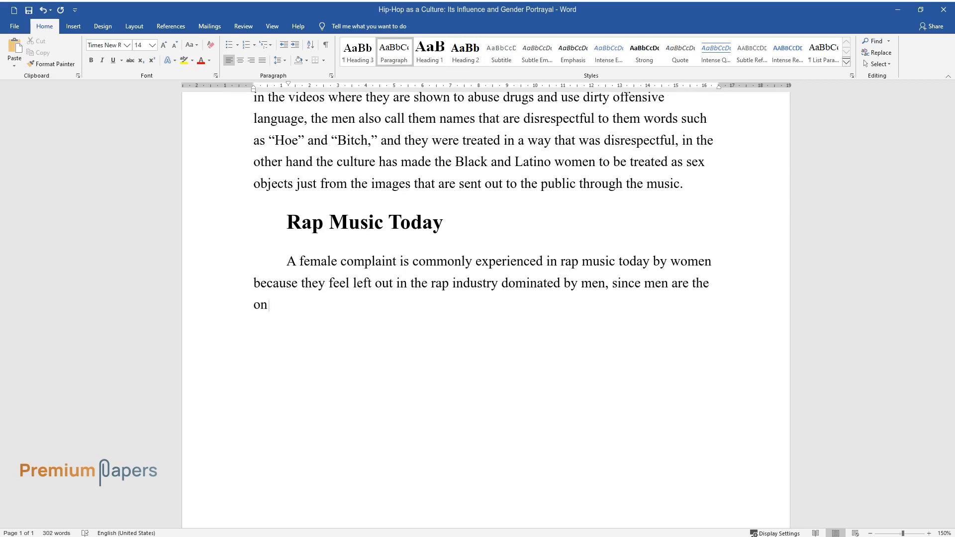
pyautogui.write('es who, create the beats, write the')
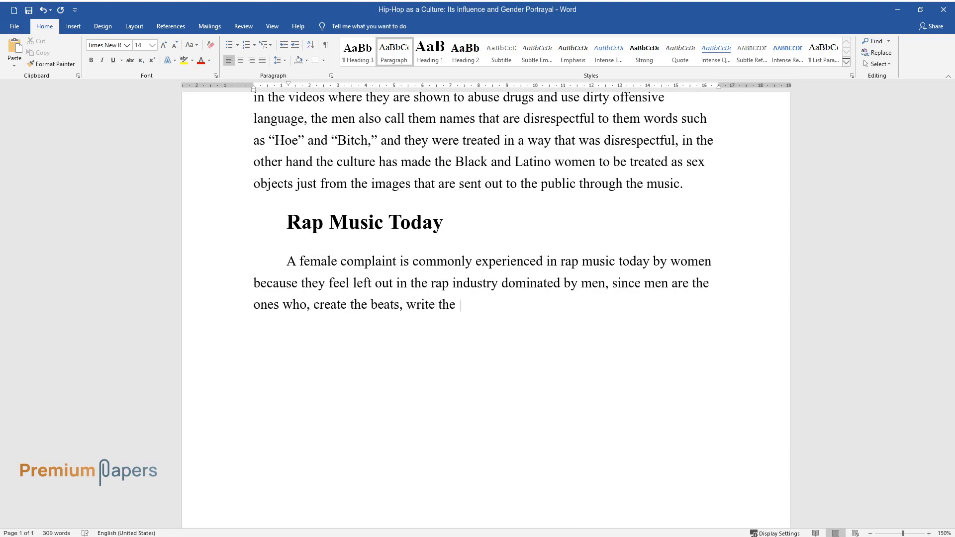
pyautogui.write('rhymes, advise and criticize them, which has')
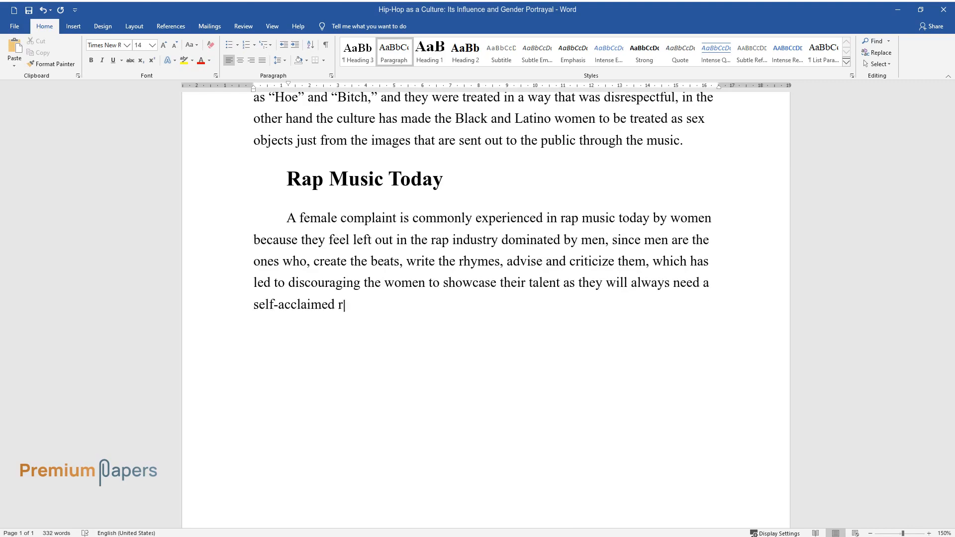
pyautogui.write('apper to help them achieve a name in the rap industry, they als')
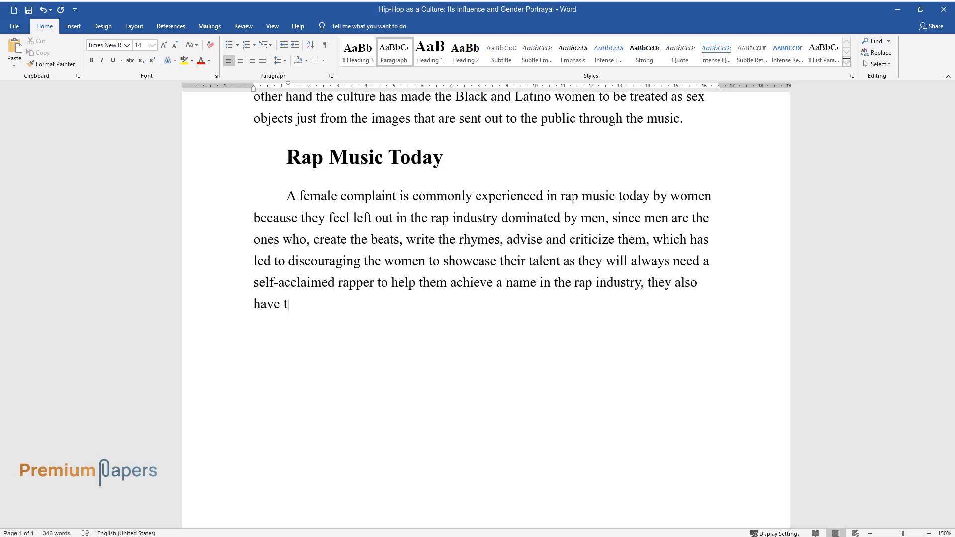
pyautogui.write('o provide sexual exchange in order to get a recording deal or gain cred')
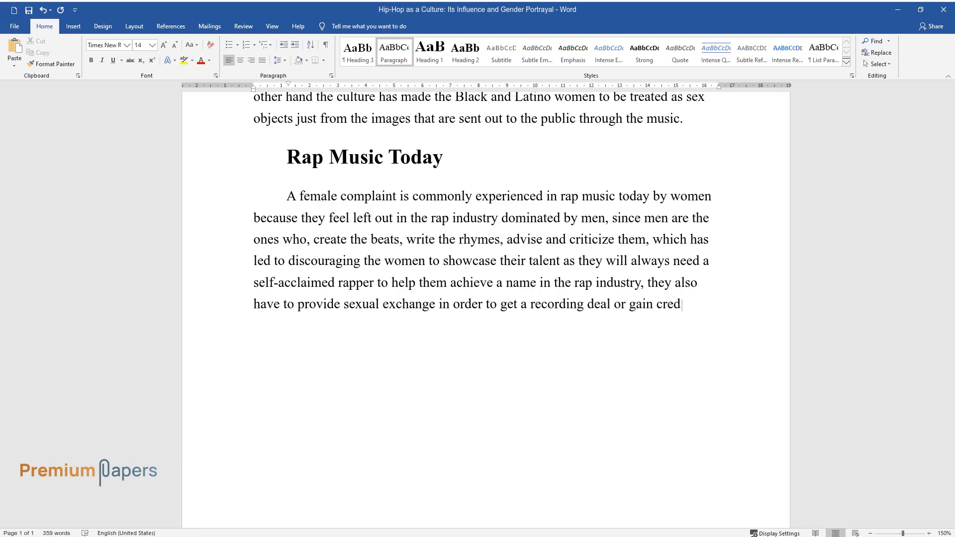
pyautogui.write('ibility and support from the rappers')
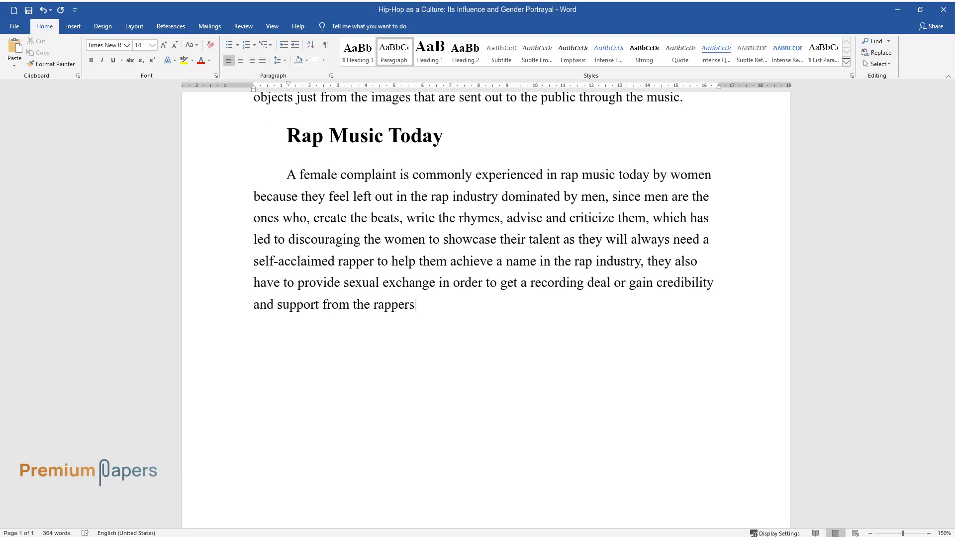
pyautogui.write('Commercial Hip-Hop')
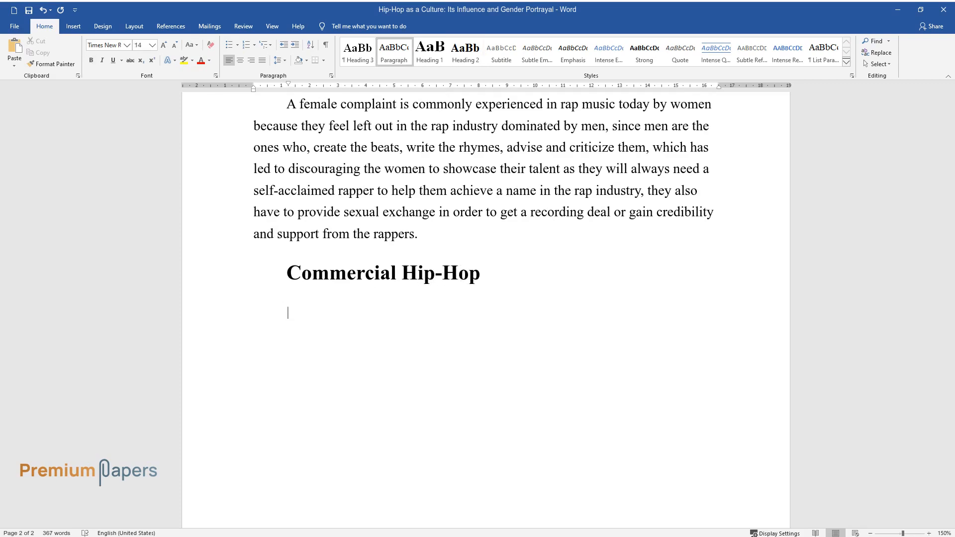
# Describe commercial videos showing women as sexy dancers, weak, submissive and dependent on men.
pyautogui.write('In these commercial hip-hop mus')
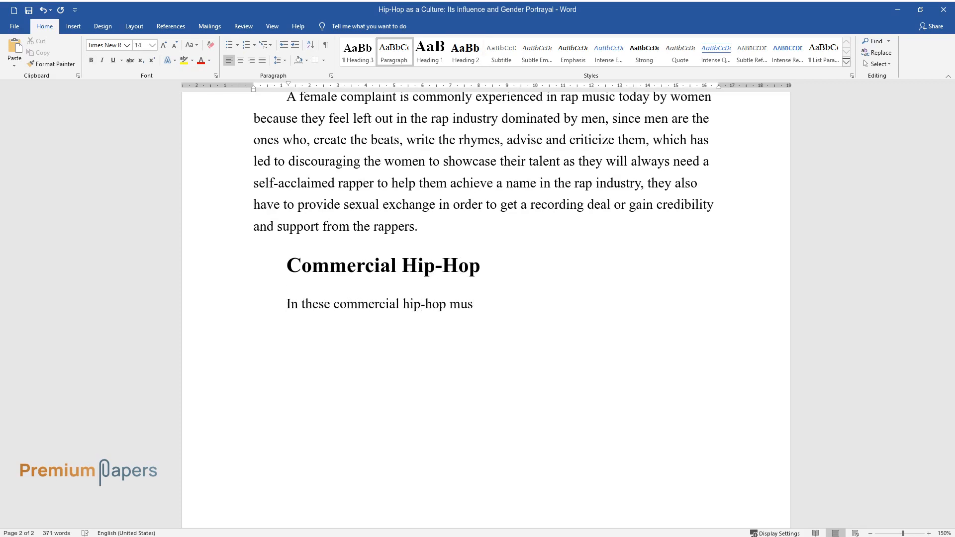
pyautogui.write('ic videos women are portrayed as dancers')
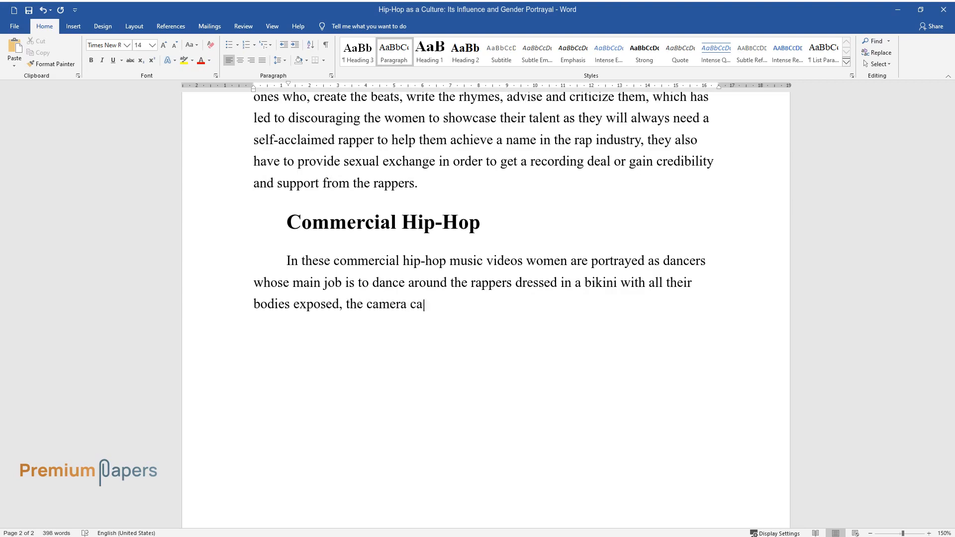
pyautogui.write('ptures the body movement of the women')
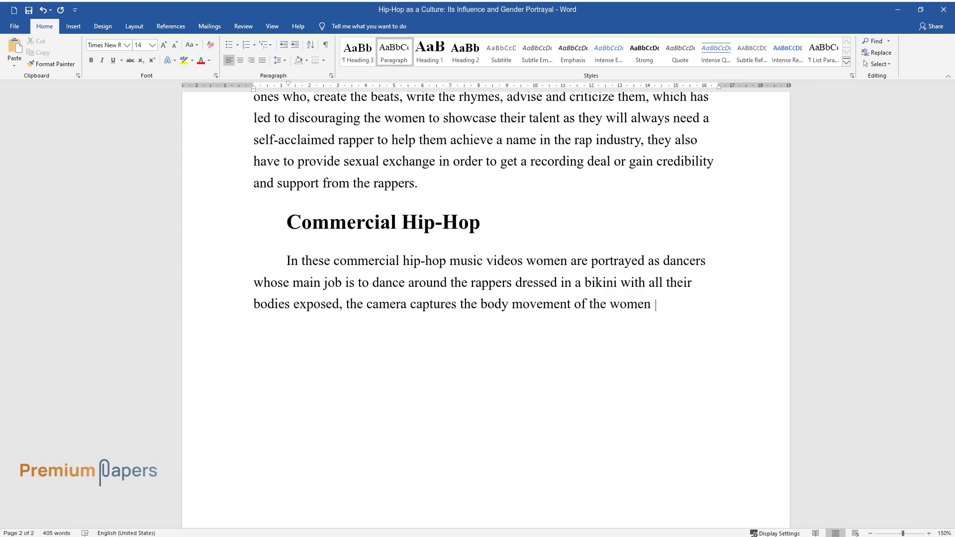
pyautogui.write('who dance in a sexy manner and portra')
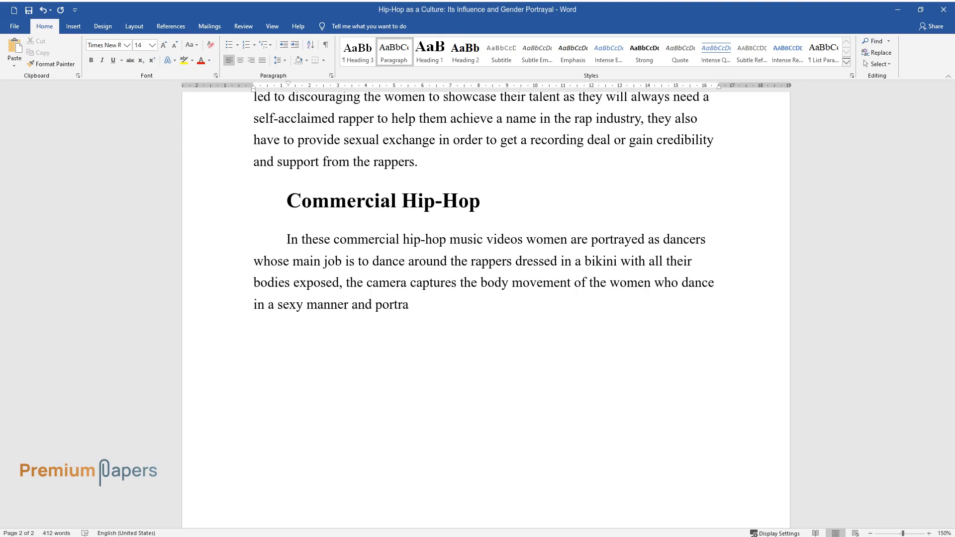
pyautogui.write('yed as powerless, weak and submissive people with no')
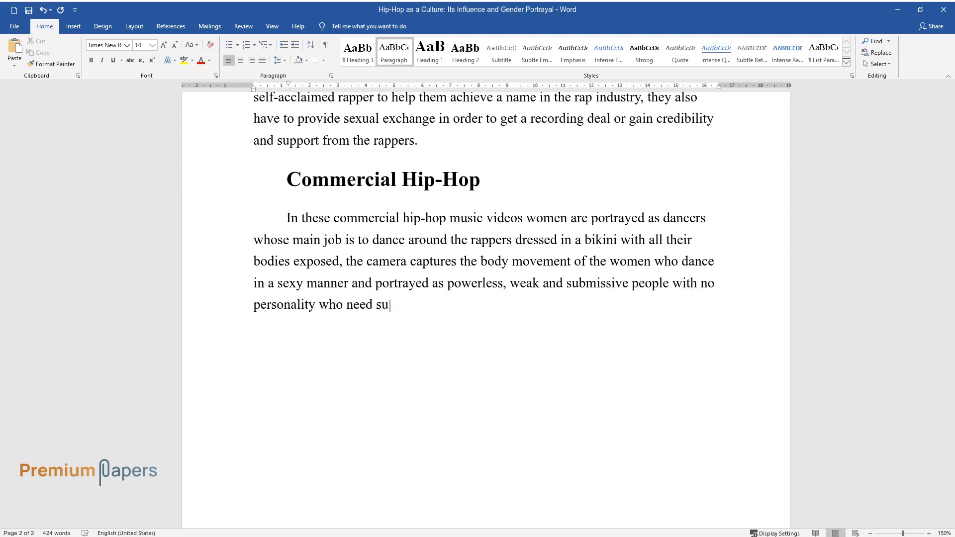
pyautogui.write('pport from the men as compared to the past underground')
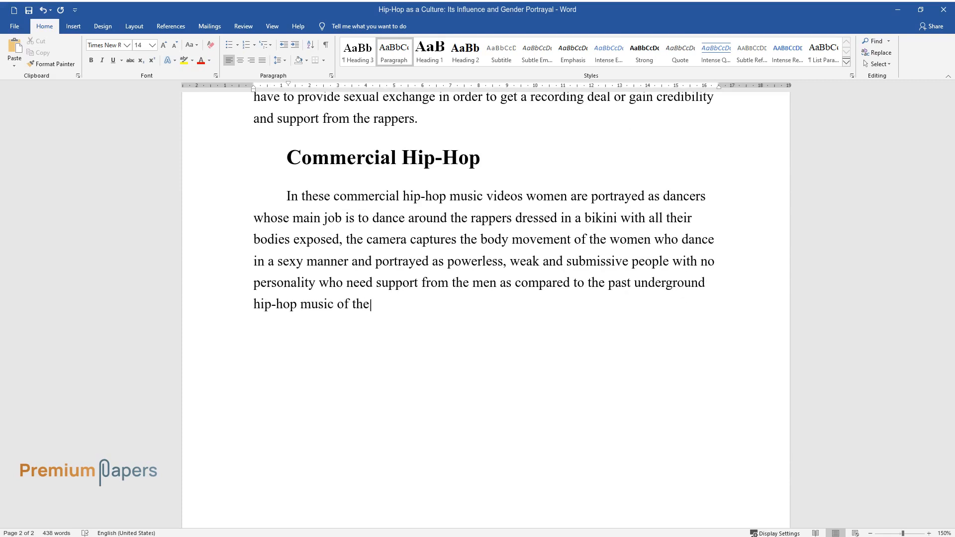
pyautogui.write('late 80s and early 90s. This portrayal tends to hurt the imag')
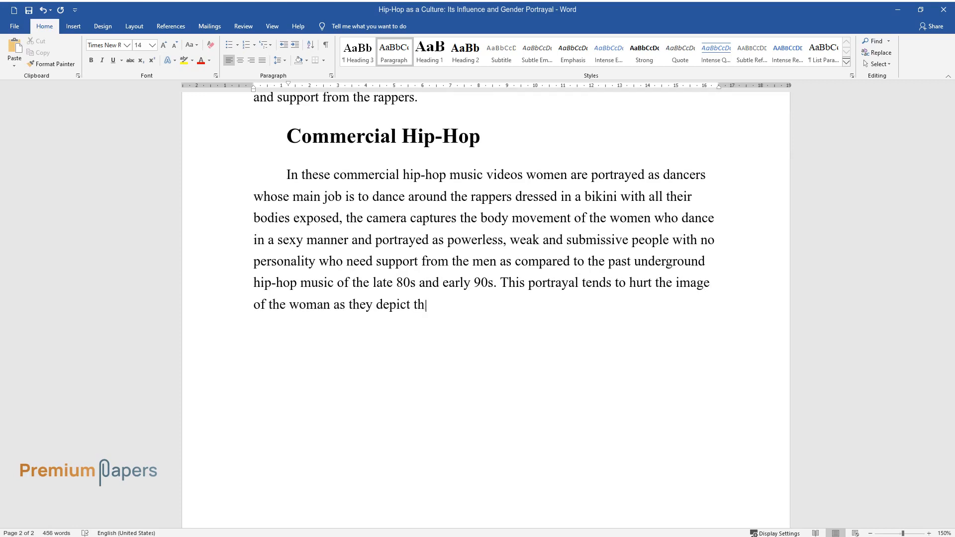
pyautogui.write('e woman as a weaker sex without dignity and a')
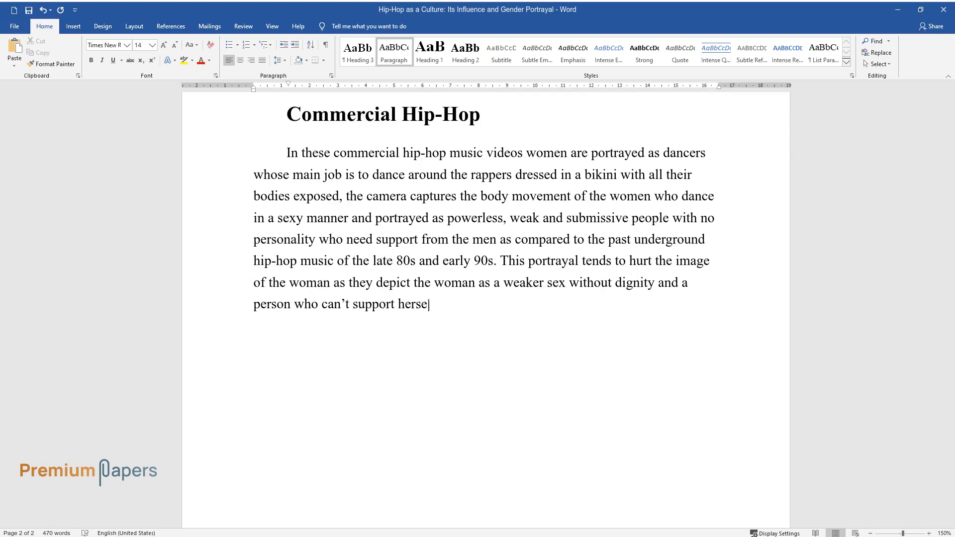
pyautogui.write('lf but only requires the help of the men for help')
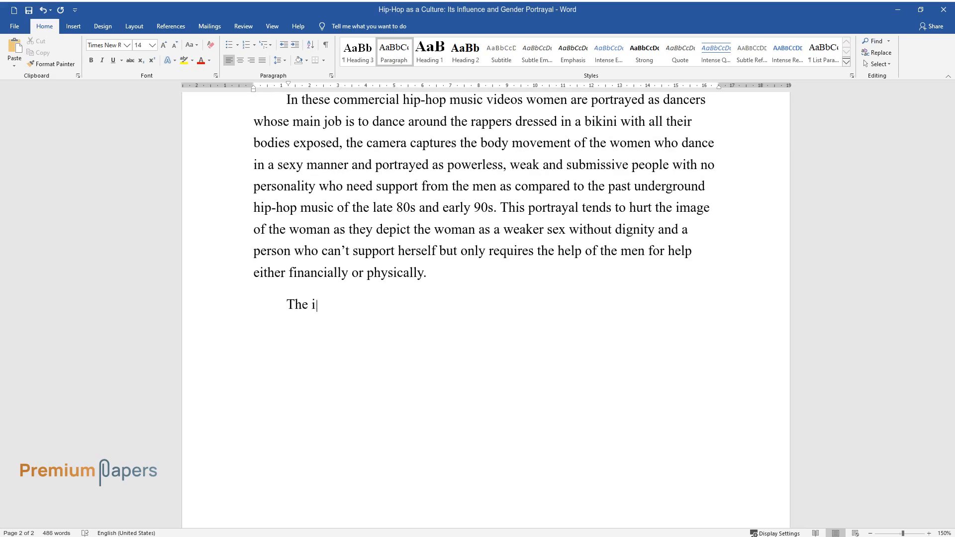
# Write that the video images show a dark side of America and portray women negatively.
pyautogui.write('mages that were being portrayed in the videos highlight the plight that')
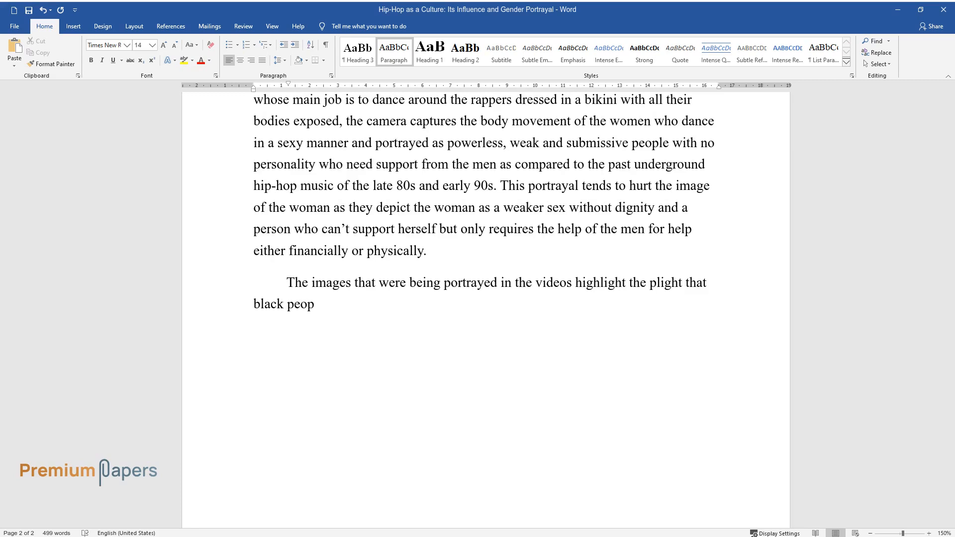
pyautogui.write('le face, the pictures that are being show')
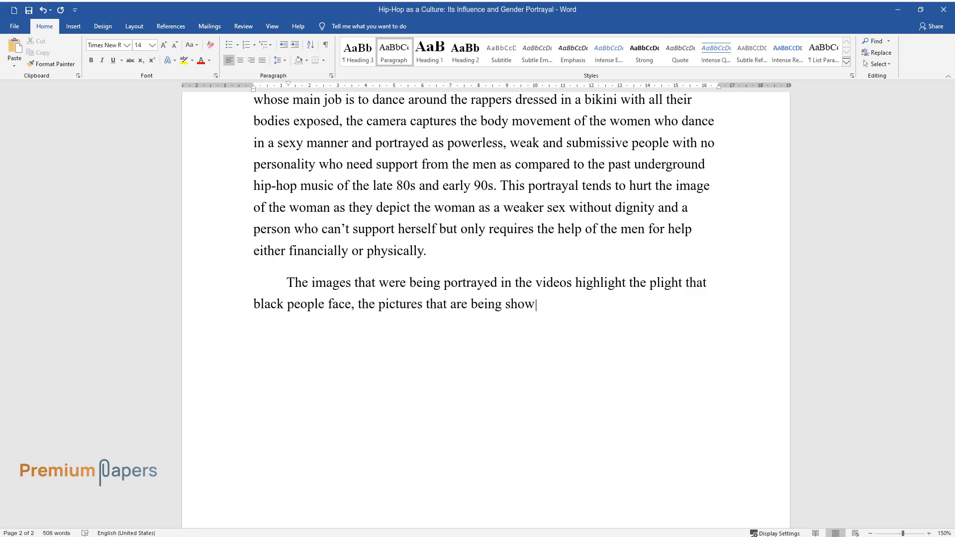
pyautogui.write('n in the videos are criticized as they te')
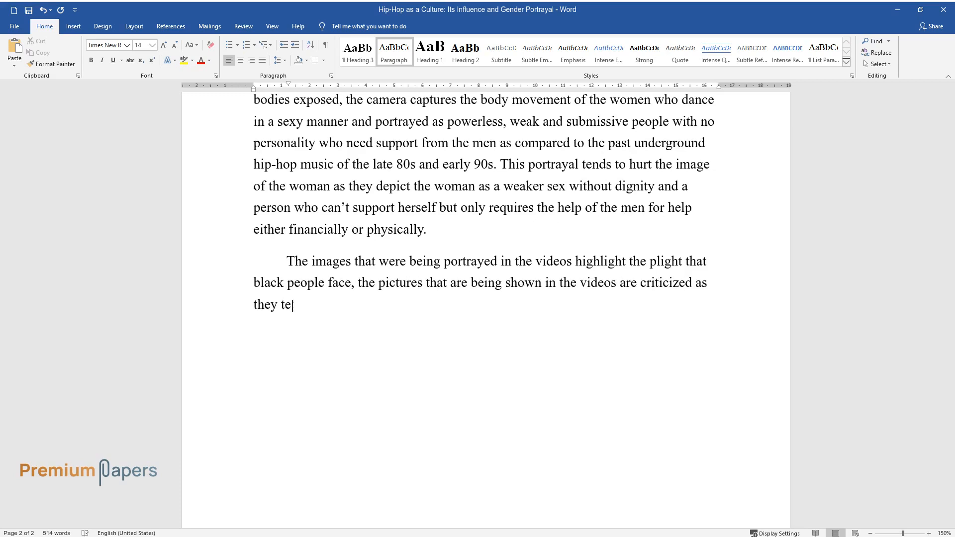
pyautogui.write('nd to portray a dark side of America in')
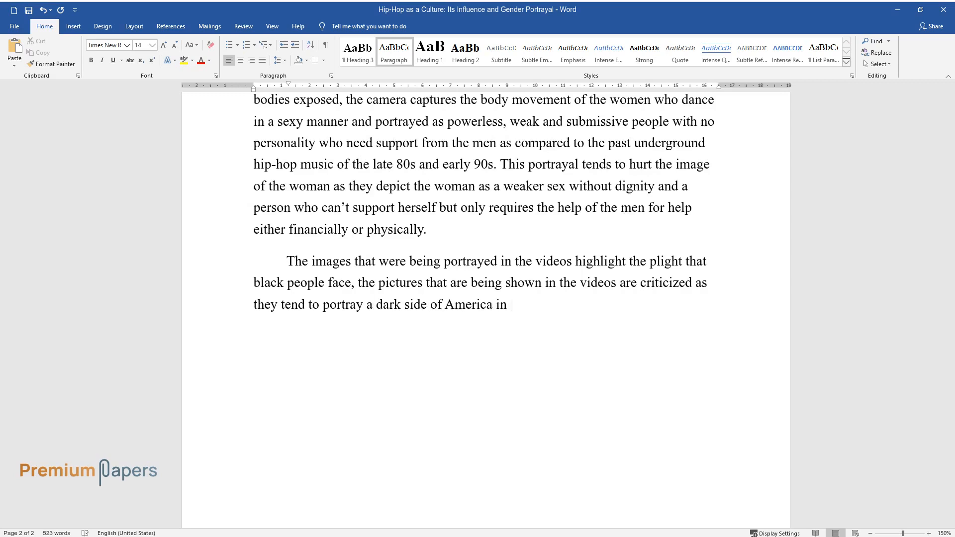
pyautogui.write('some way contra ducting with the pictures')
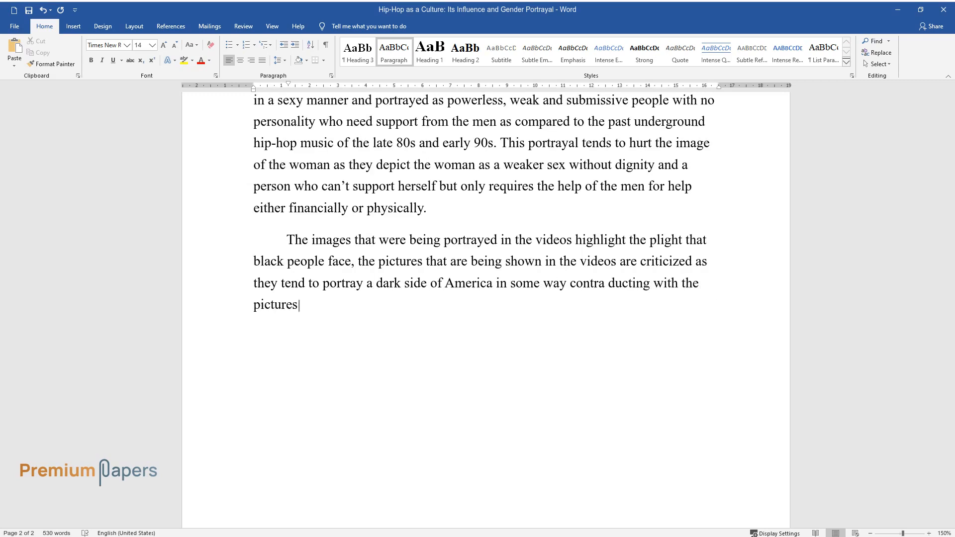
pyautogui.write('that are always portrayed of a beautiful')
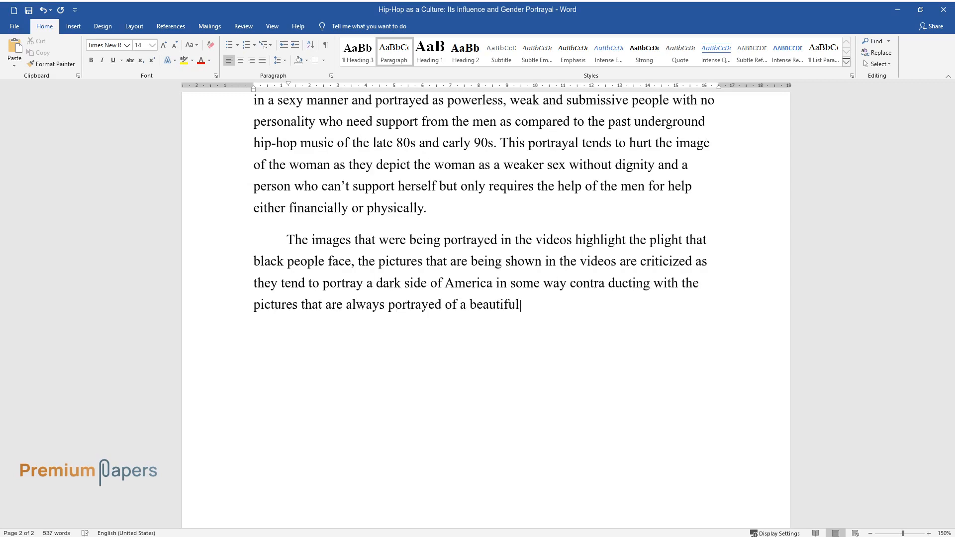
pyautogui.write('America, the pictures also portray women')
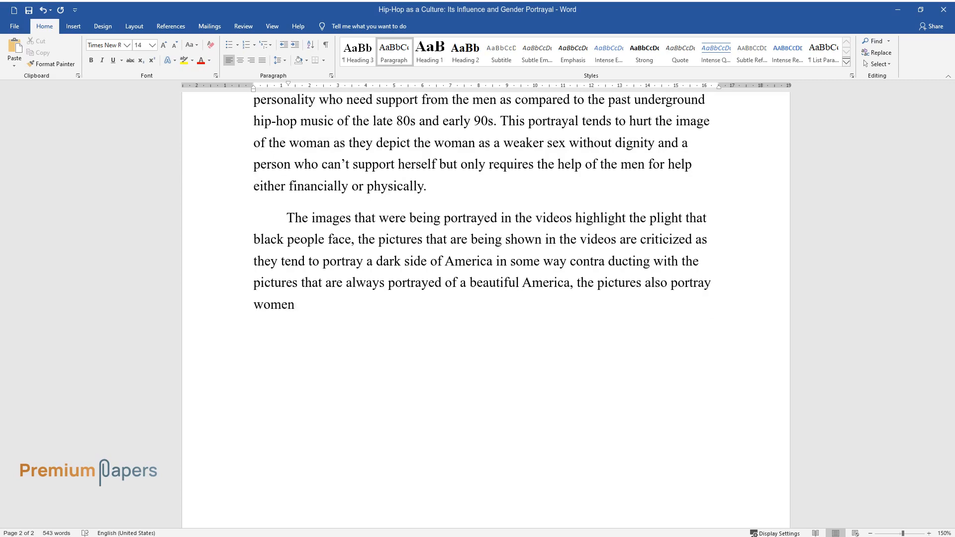
pyautogui.write('in a negative manner and they are against the government that is')
pyautogui.write('Conc')
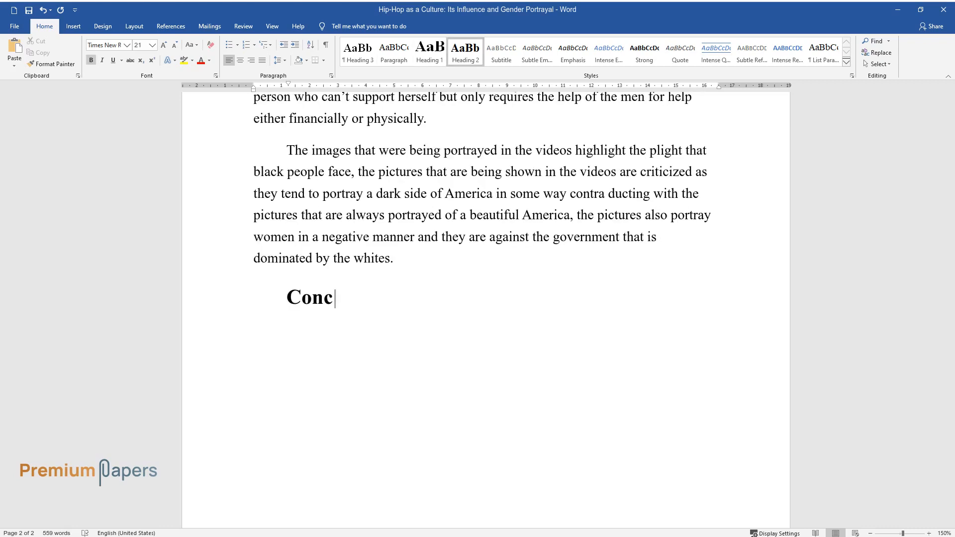
# Finish the 'Conclusion' heading and begin the paragraph on rap lyrics about black people's daily lives.
pyautogui.write('lusion')
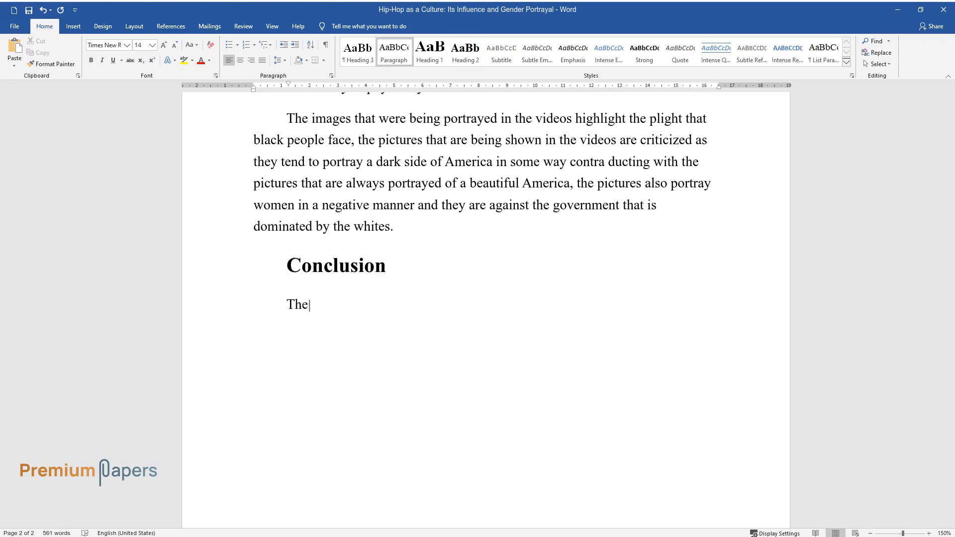
pyautogui.write('lyrics that are always passed on by the')
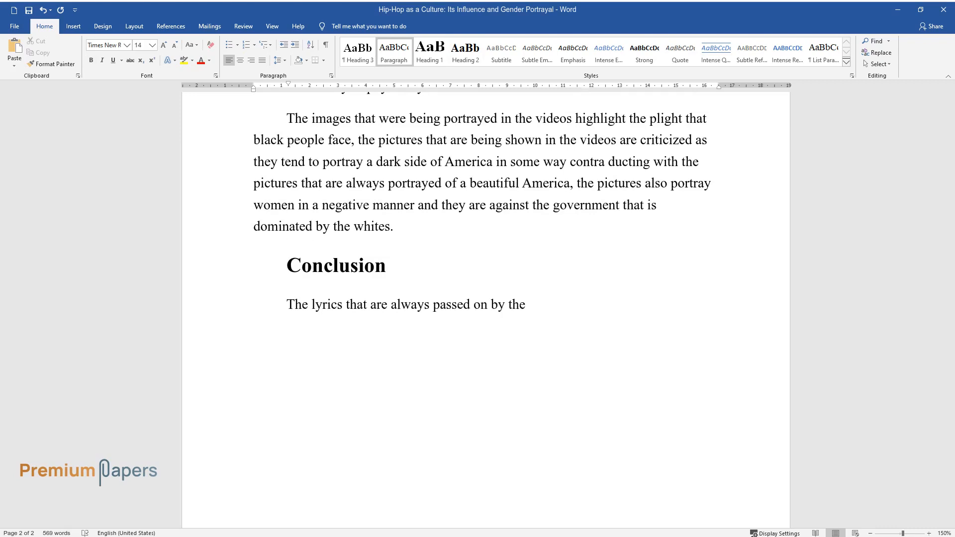
pyautogui.write('rappers are all about the daily activiti')
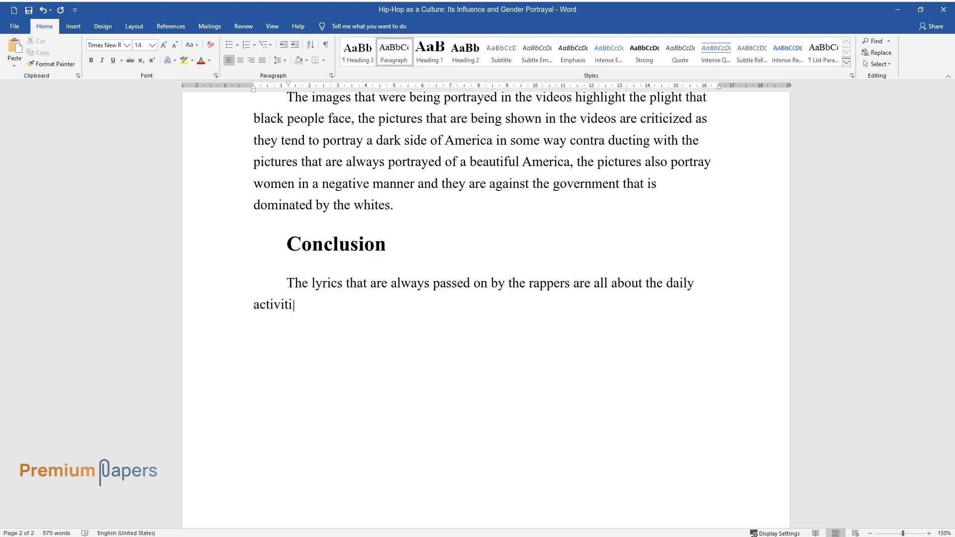
pyautogui.write('es of black people as they are written in')
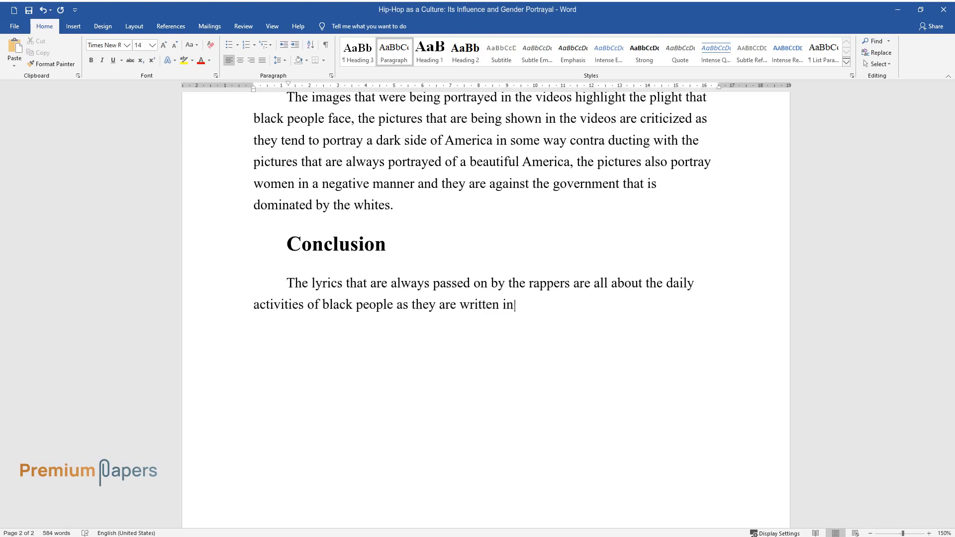
pyautogui.write('a way that displays them as people who u')
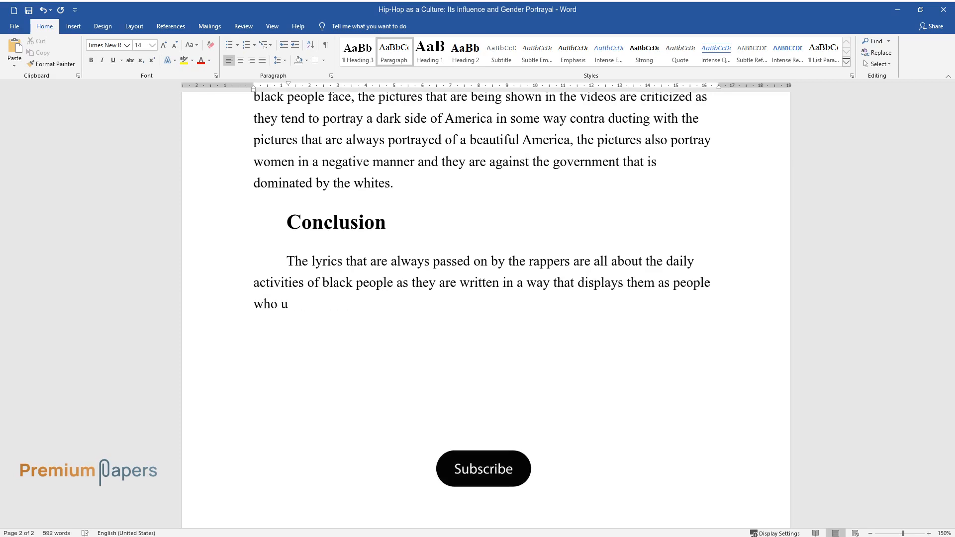
pyautogui.click(483, 468)
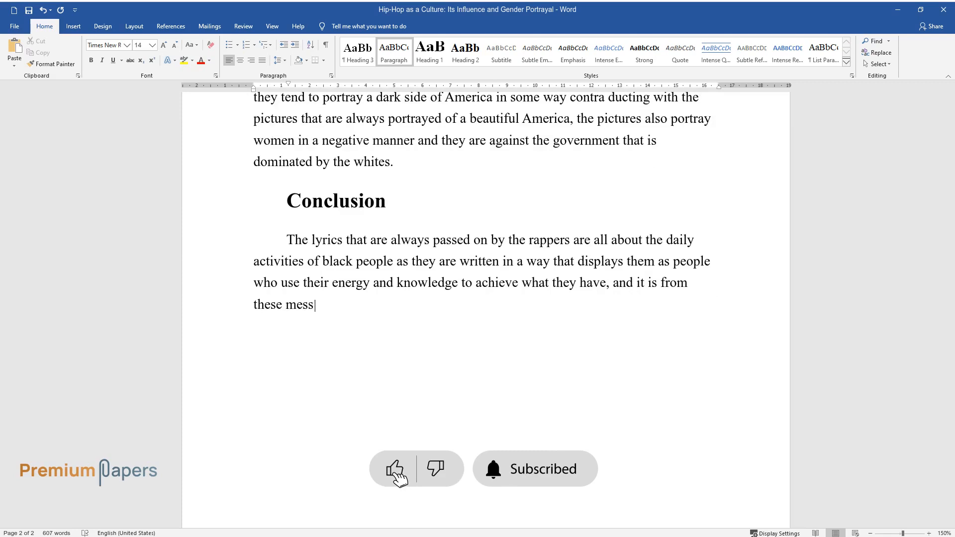
pyautogui.write('ages that has enabled the women and men')
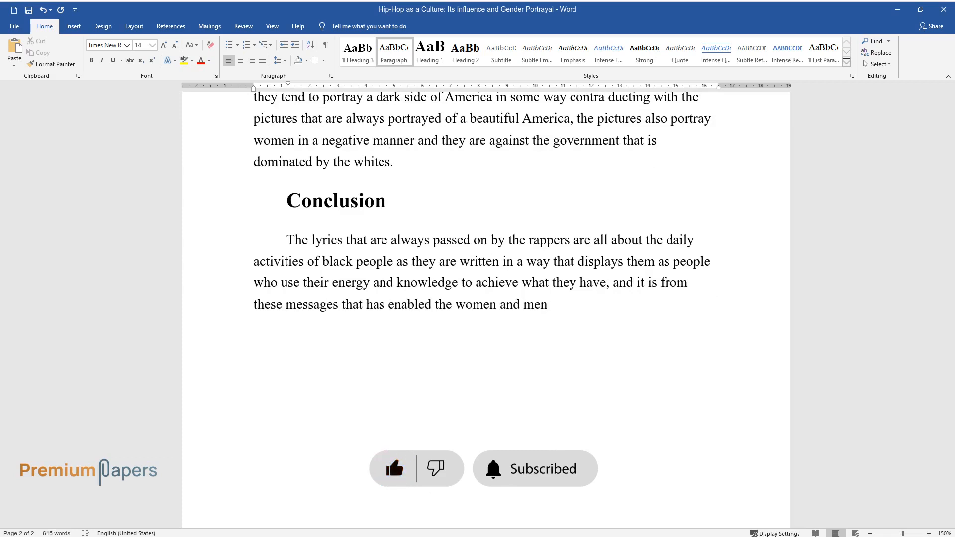
pyautogui.write('to become aggressive in order to achieve')
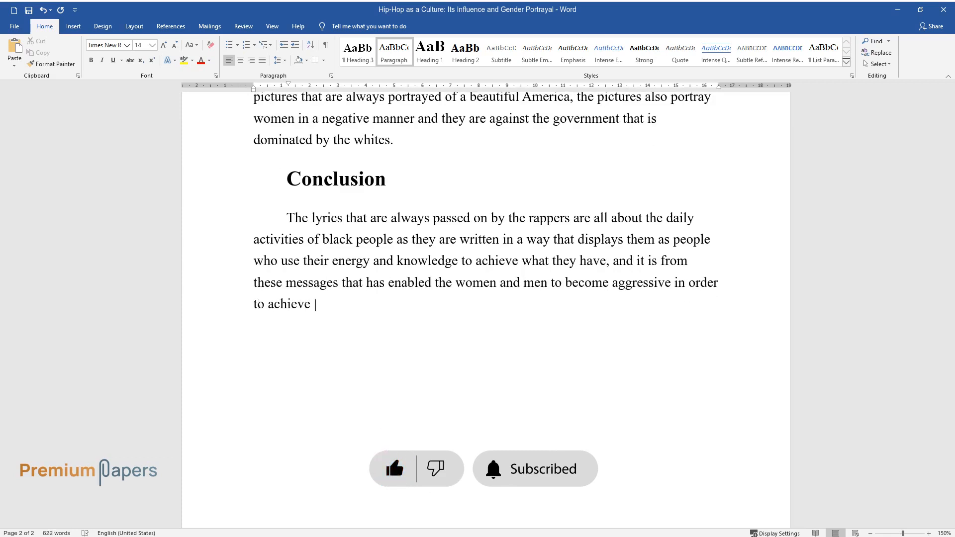